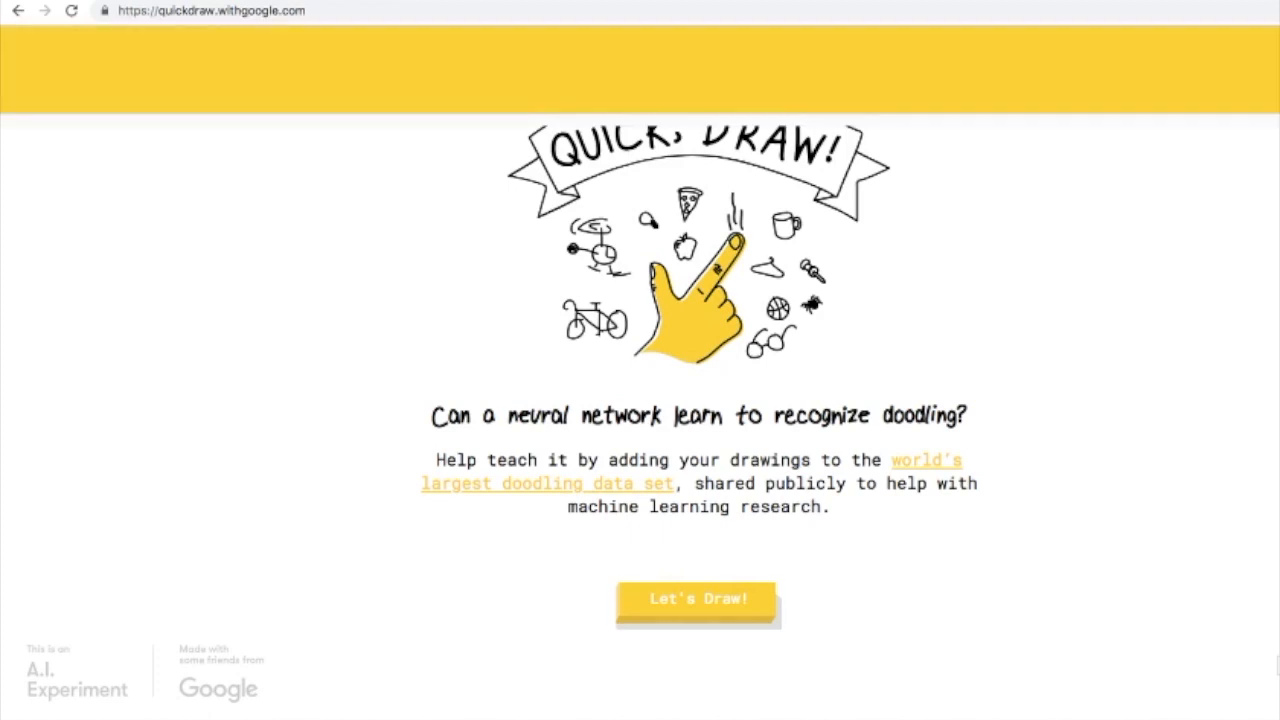
Start the game and doodle a long diving board with a stick figure (head, body, arm) on it.
left_click(698, 598)
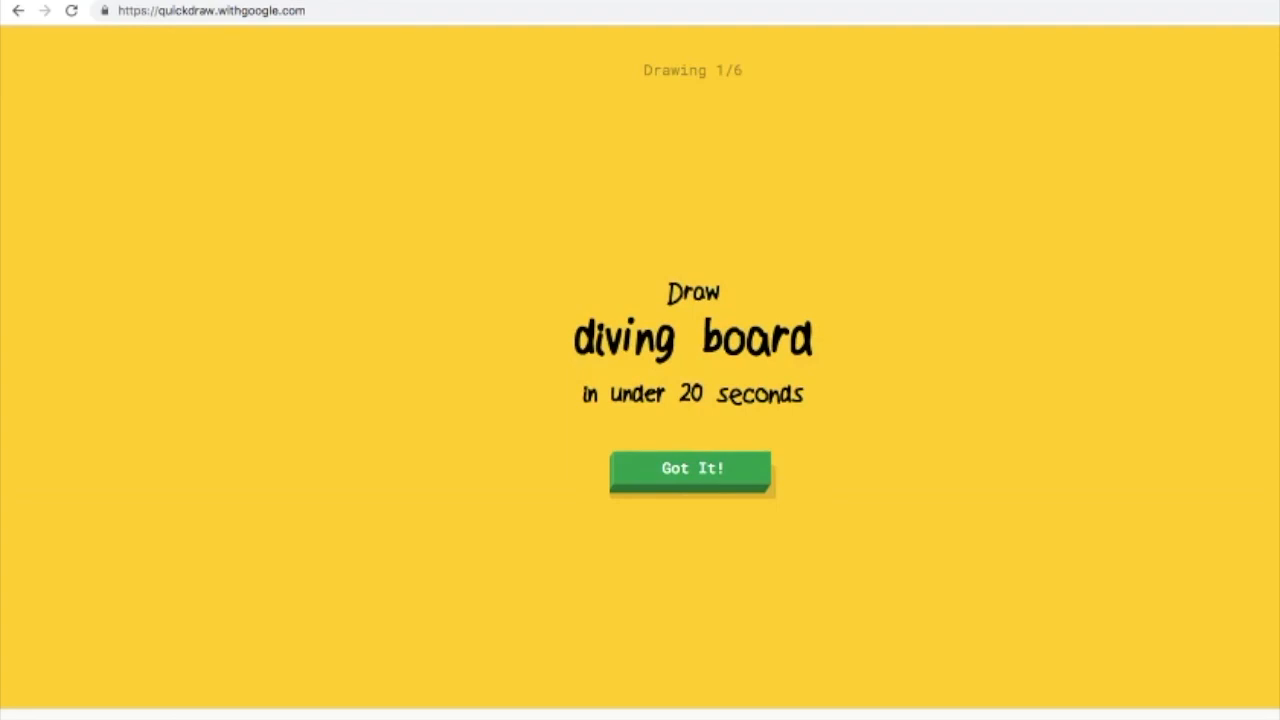
left_click(692, 468)
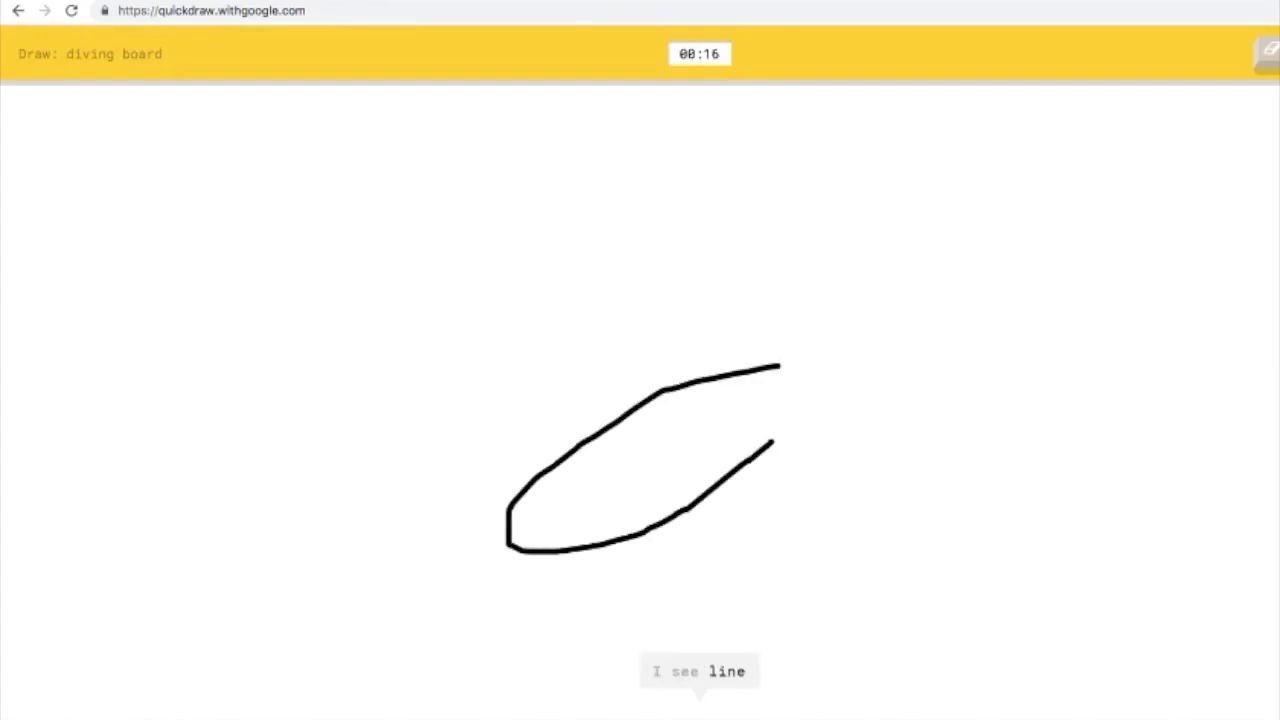
left_click_drag(776, 440, 844, 360)
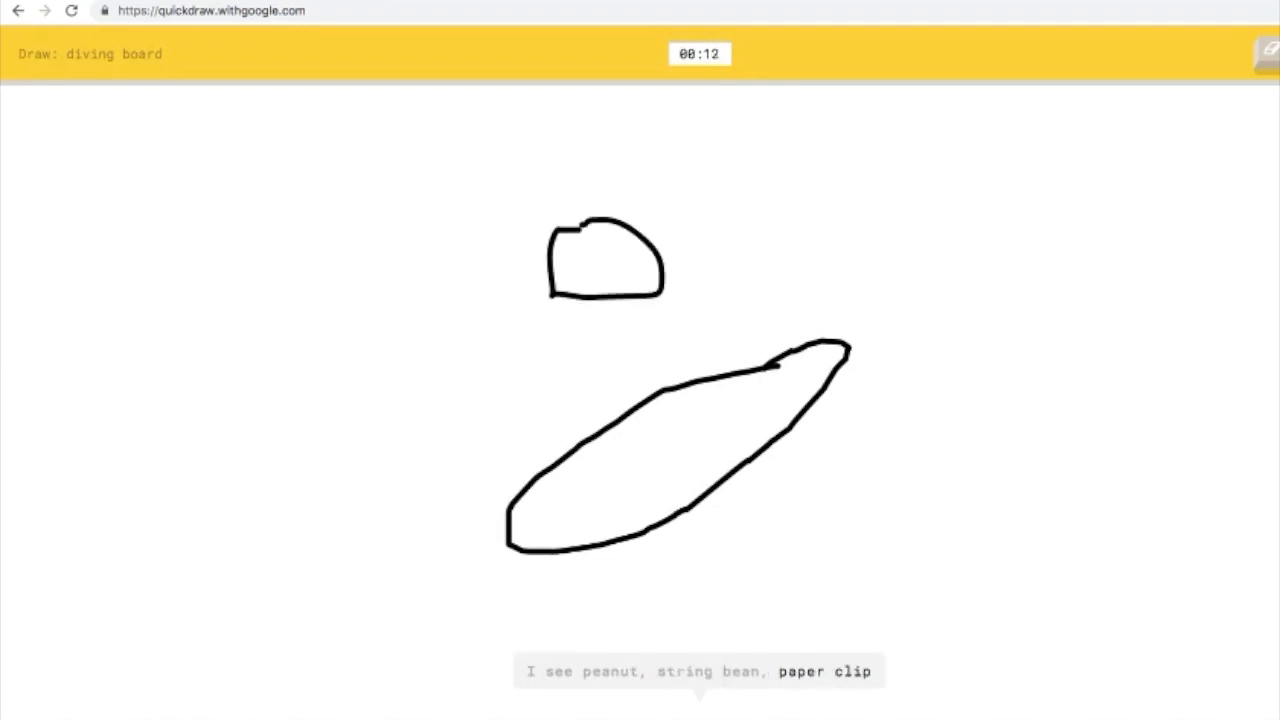
left_click_drag(650, 296, 580, 456)
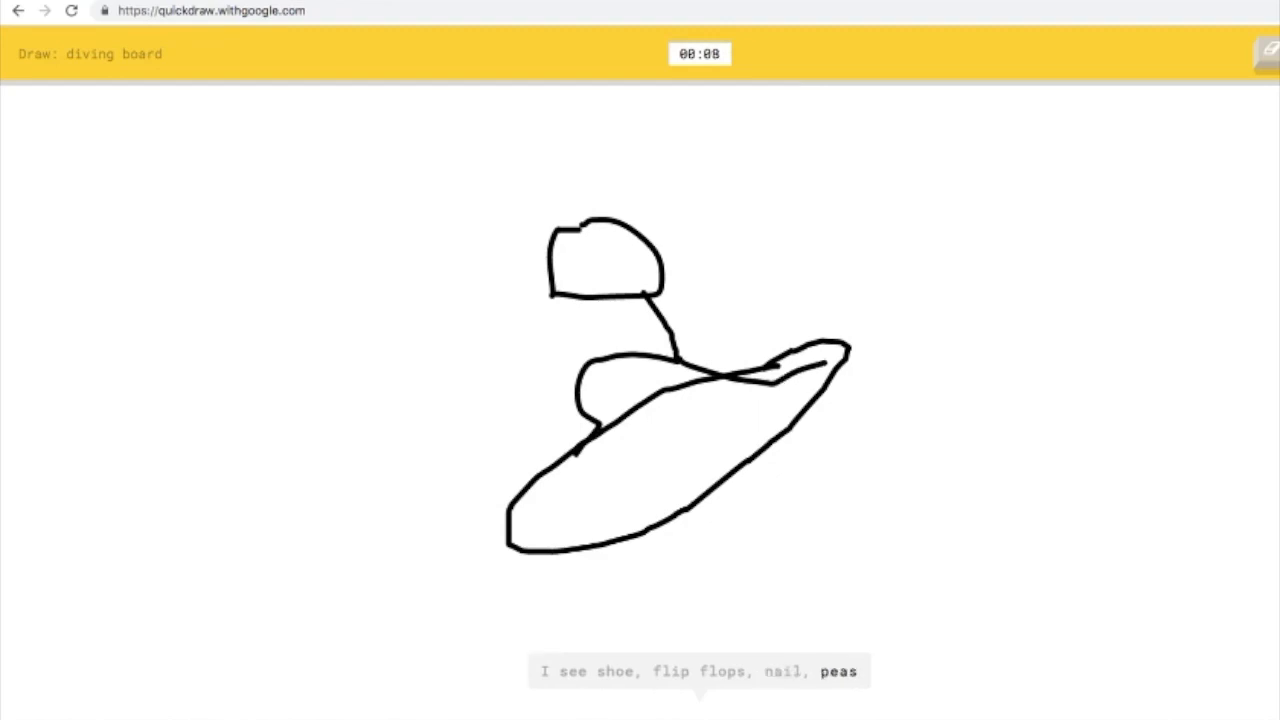
left_click_drag(580, 328, 780, 284)
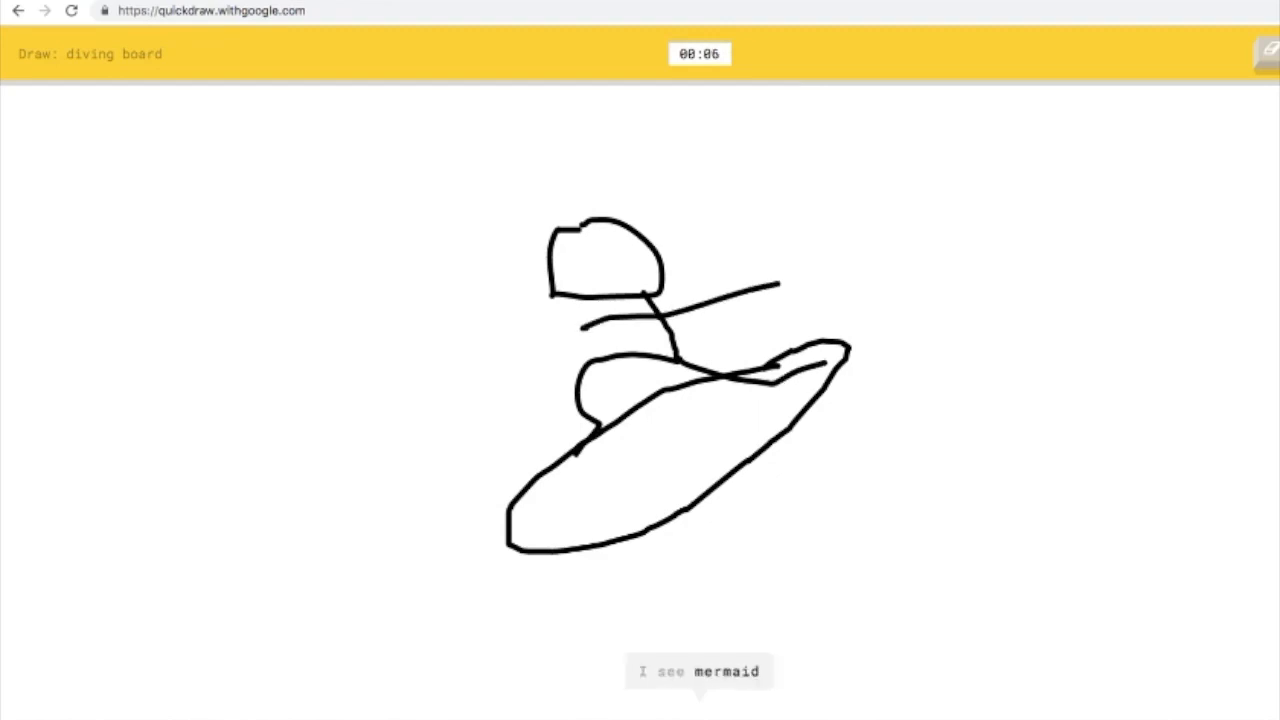
left_click_drag(710, 204, 936, 696)
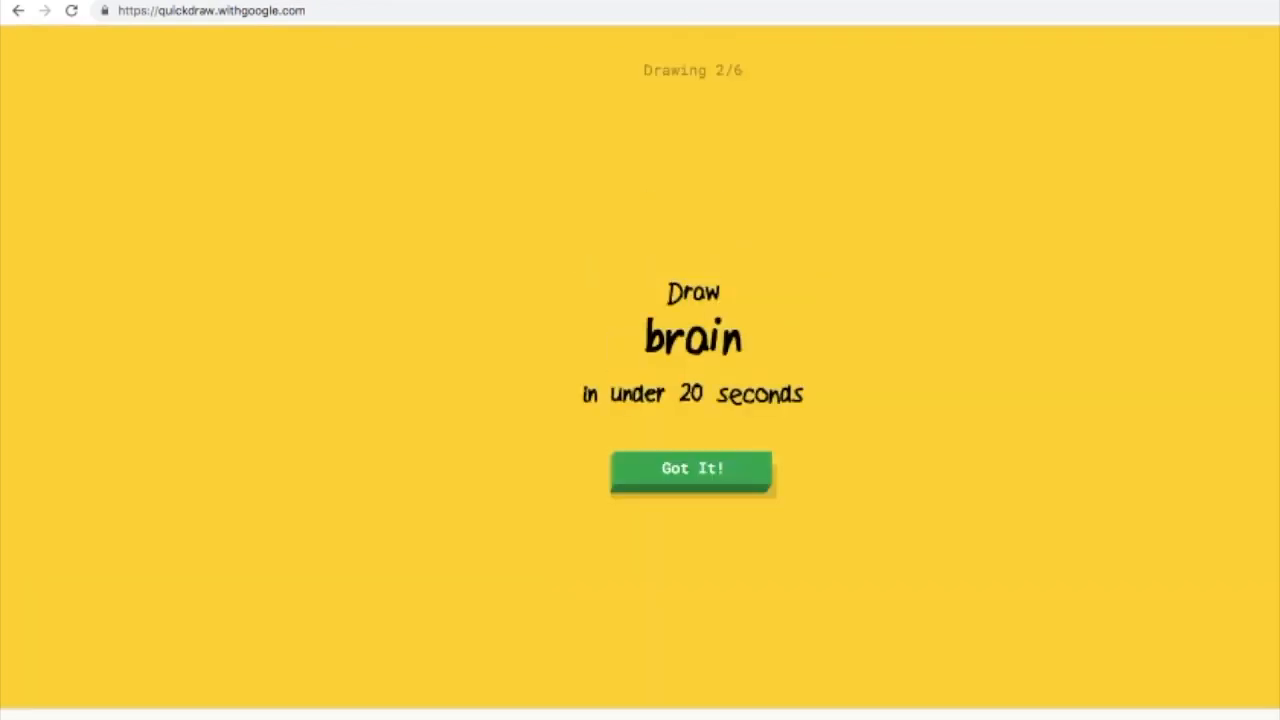
Let the brain round pass, then sketch a single lantern outline stroke.
left_click(692, 468)
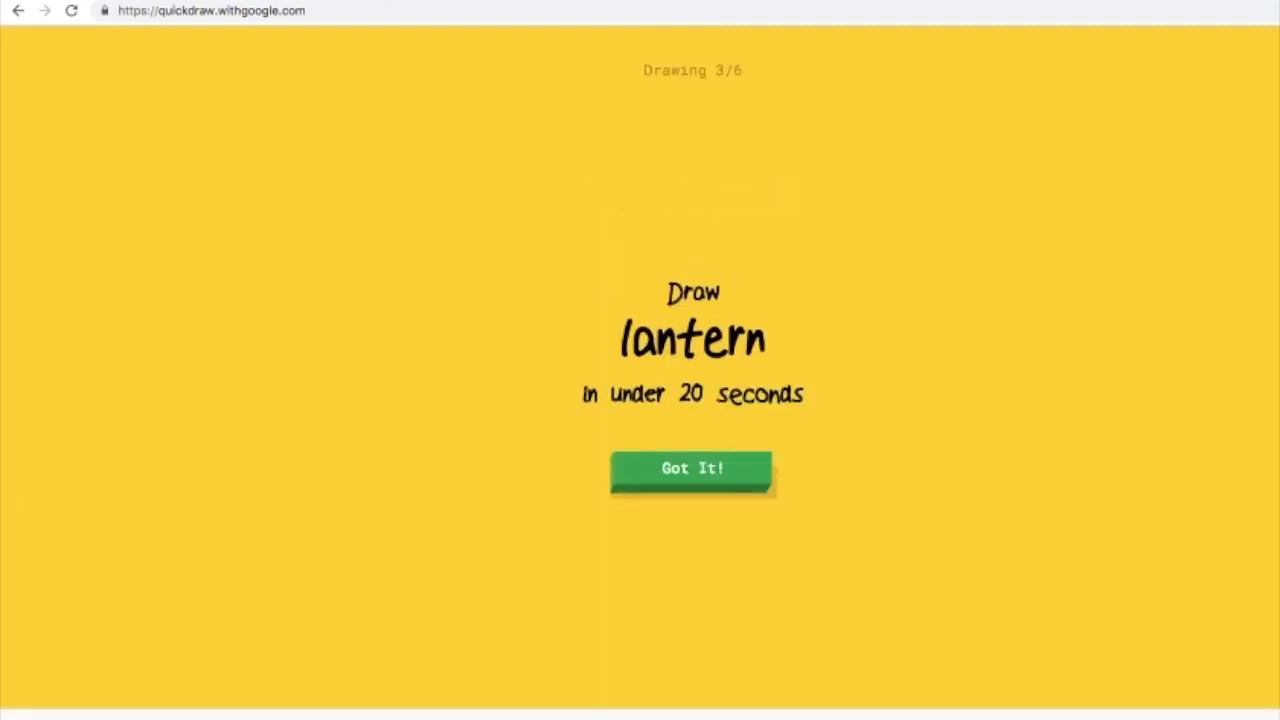
left_click(692, 468)
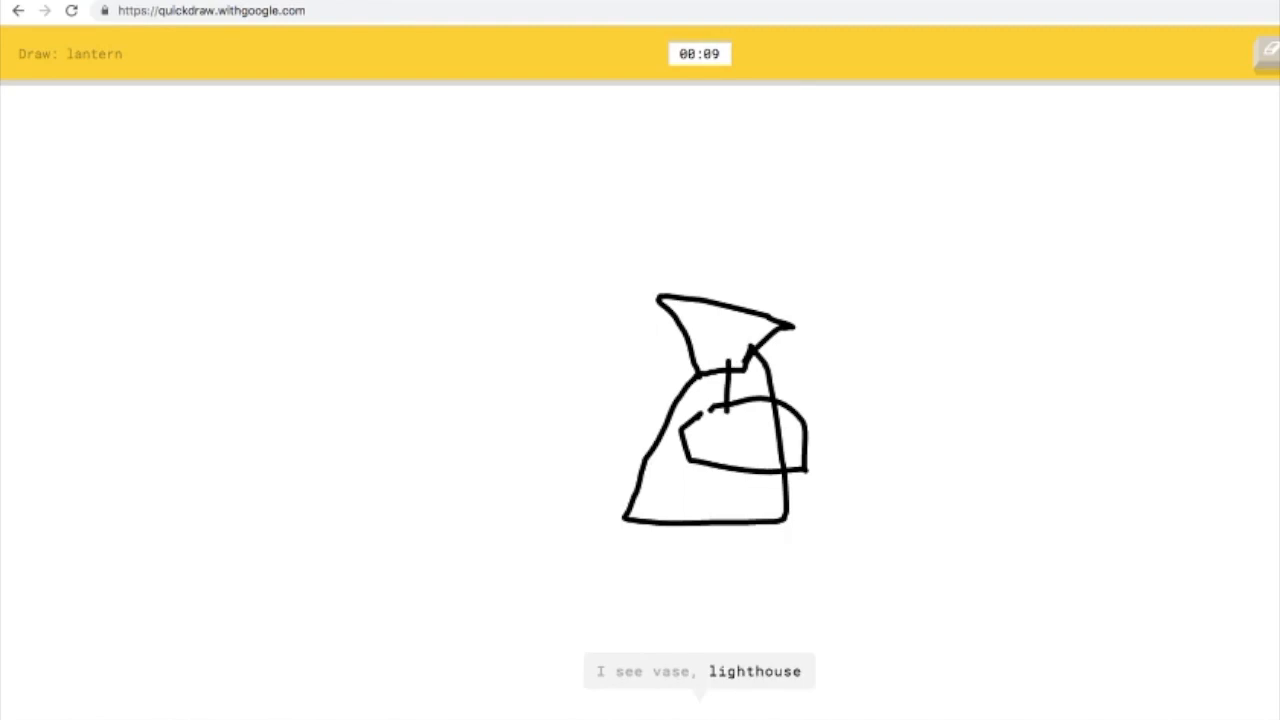
left_click_drag(796, 370, 1024, 270)
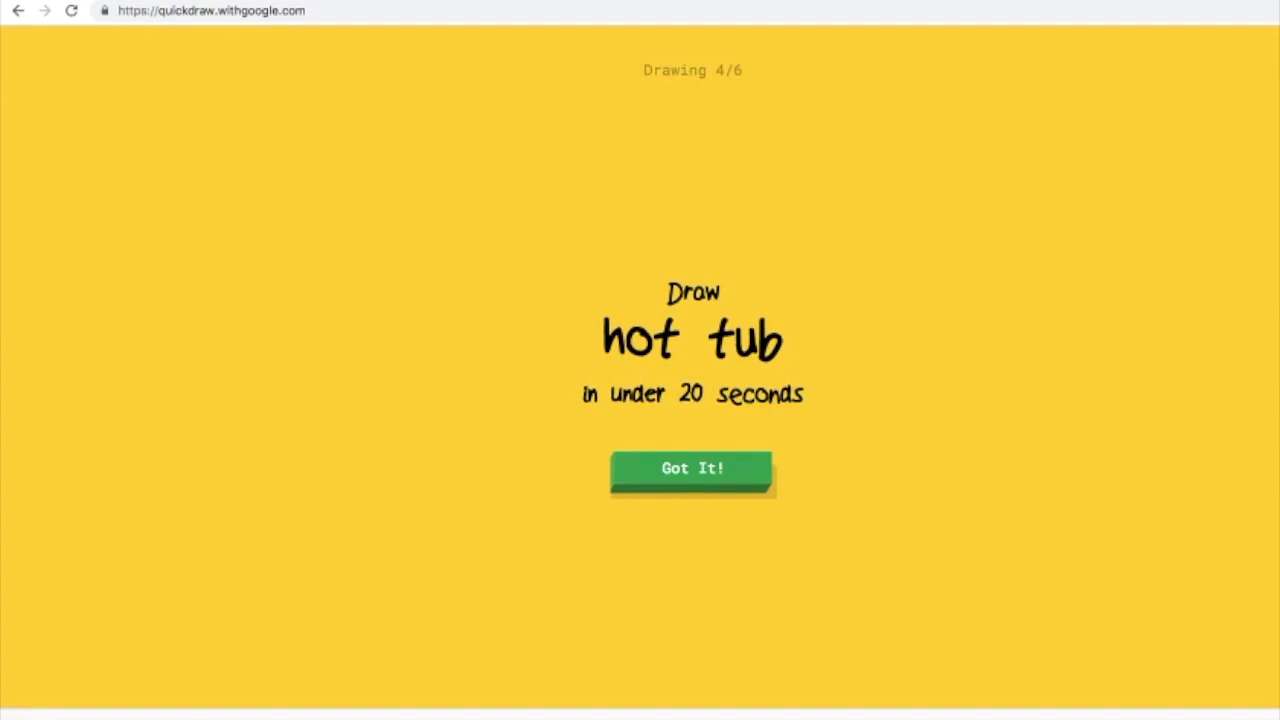
Doodle the hot tub as an oval outline with a small shape and line on its rim.
left_click(692, 468)
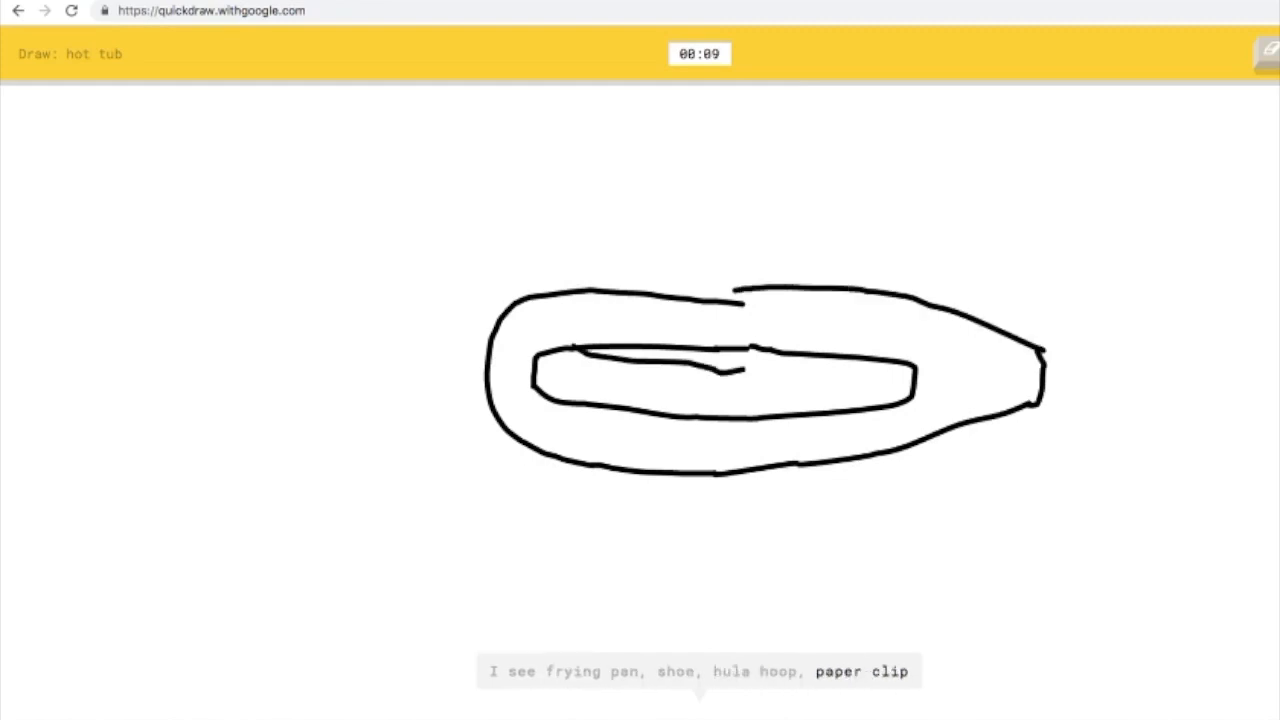
left_click_drag(730, 364, 920, 390)
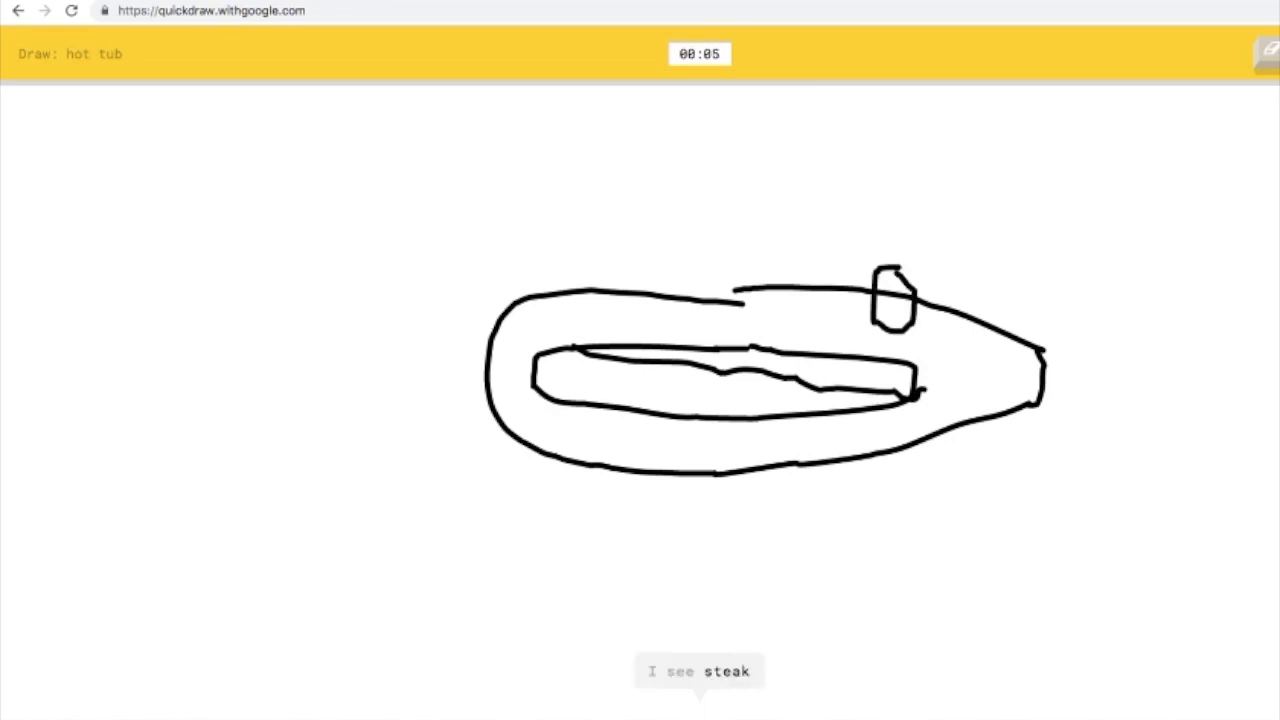
left_click_drag(900, 320, 870, 384)
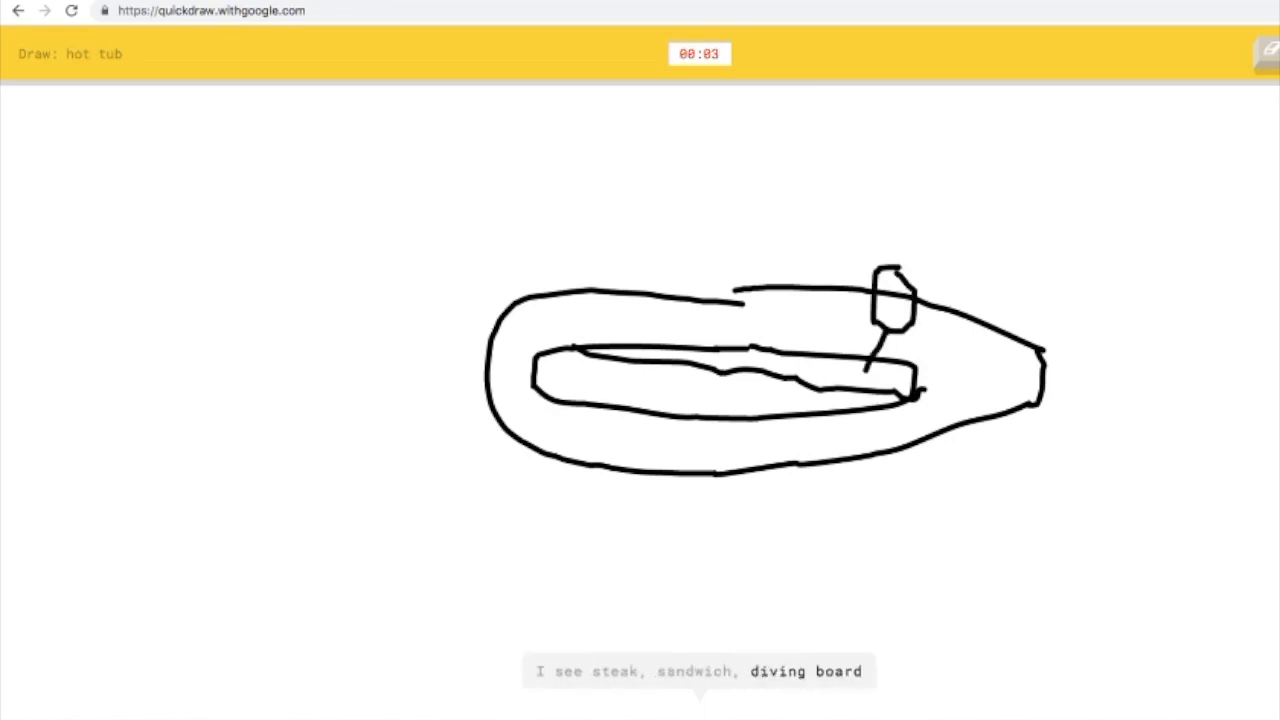
left_click_drag(876, 350, 900, 360)
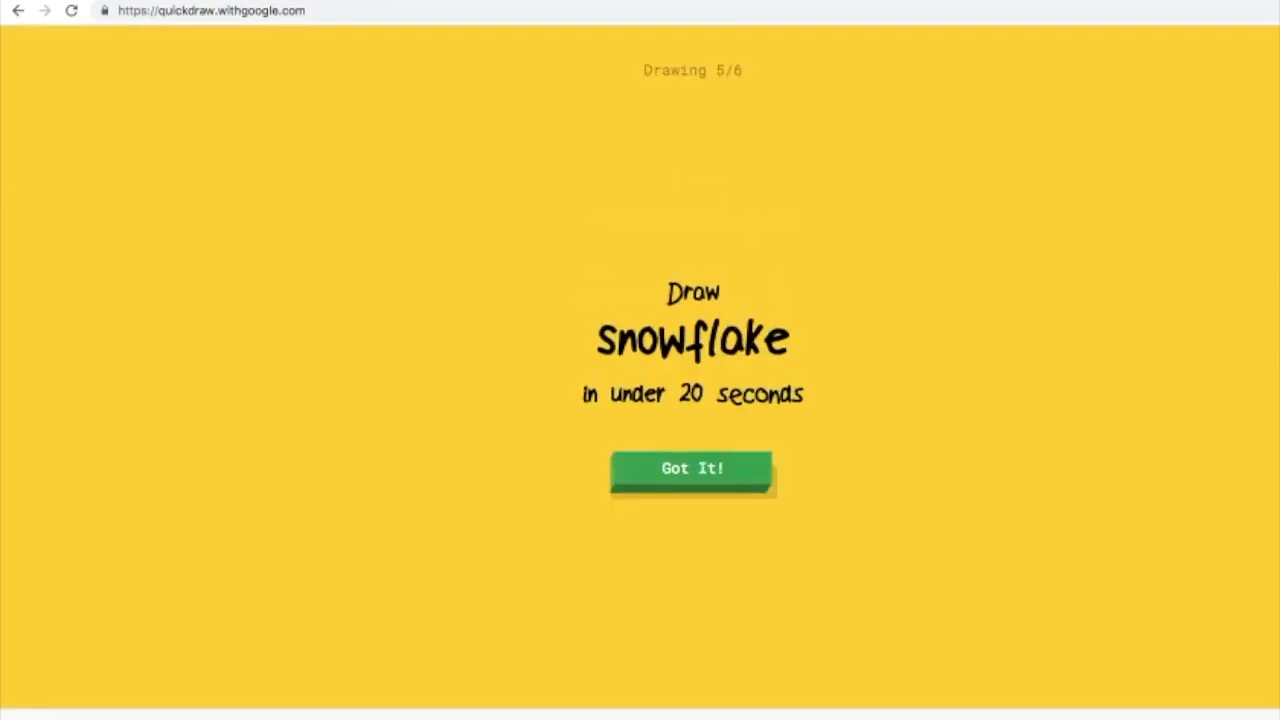
Doodle the snowflake as a zigzag line extending downward.
left_click(692, 468)
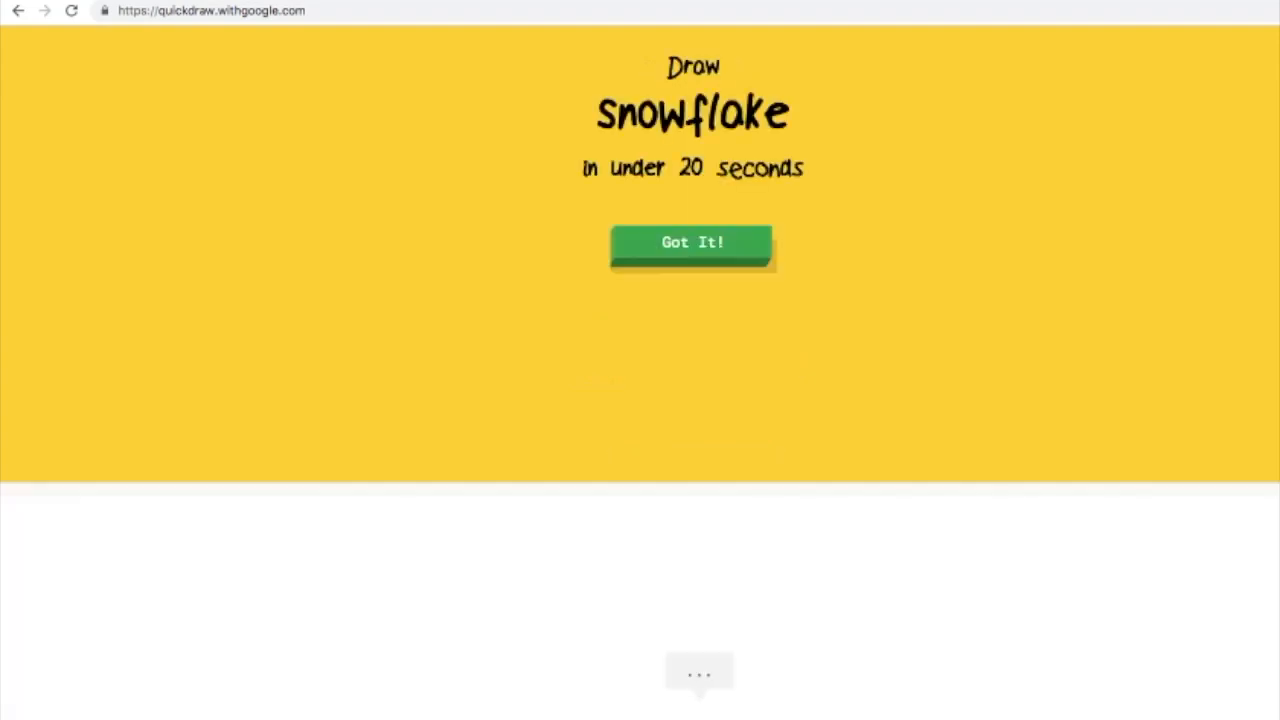
left_click(692, 242)
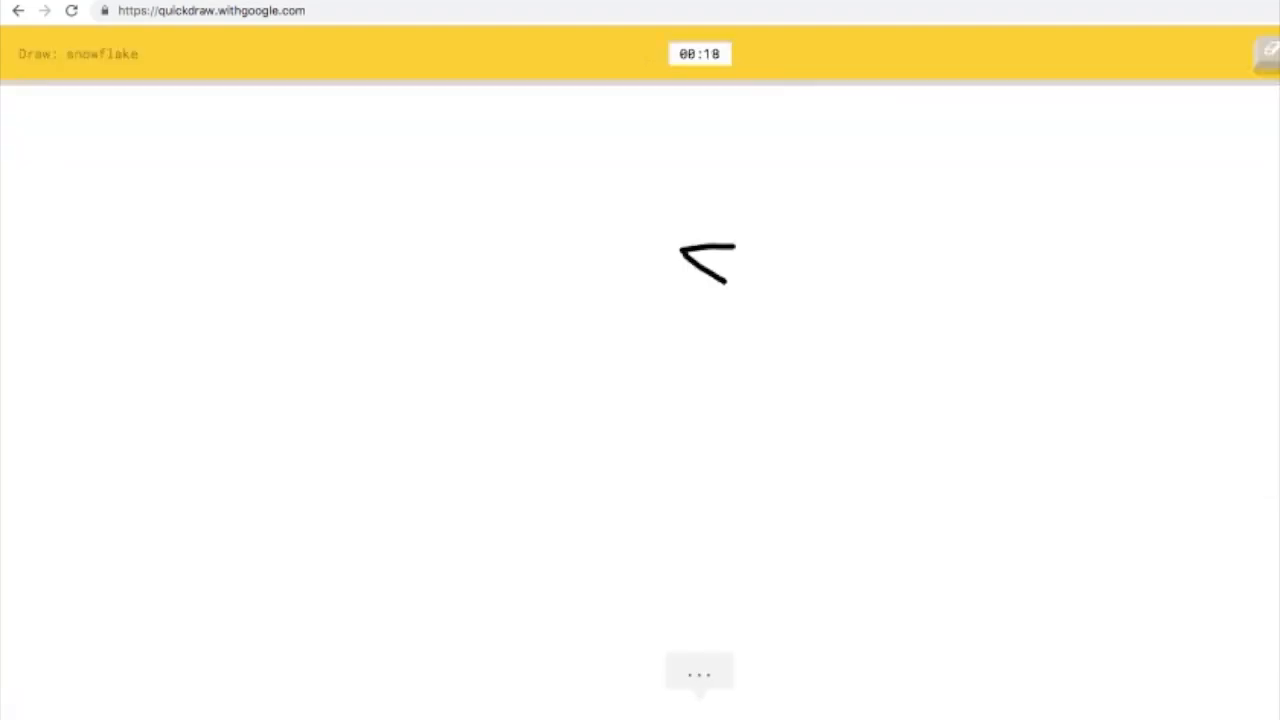
left_click_drag(730, 240, 588, 344)
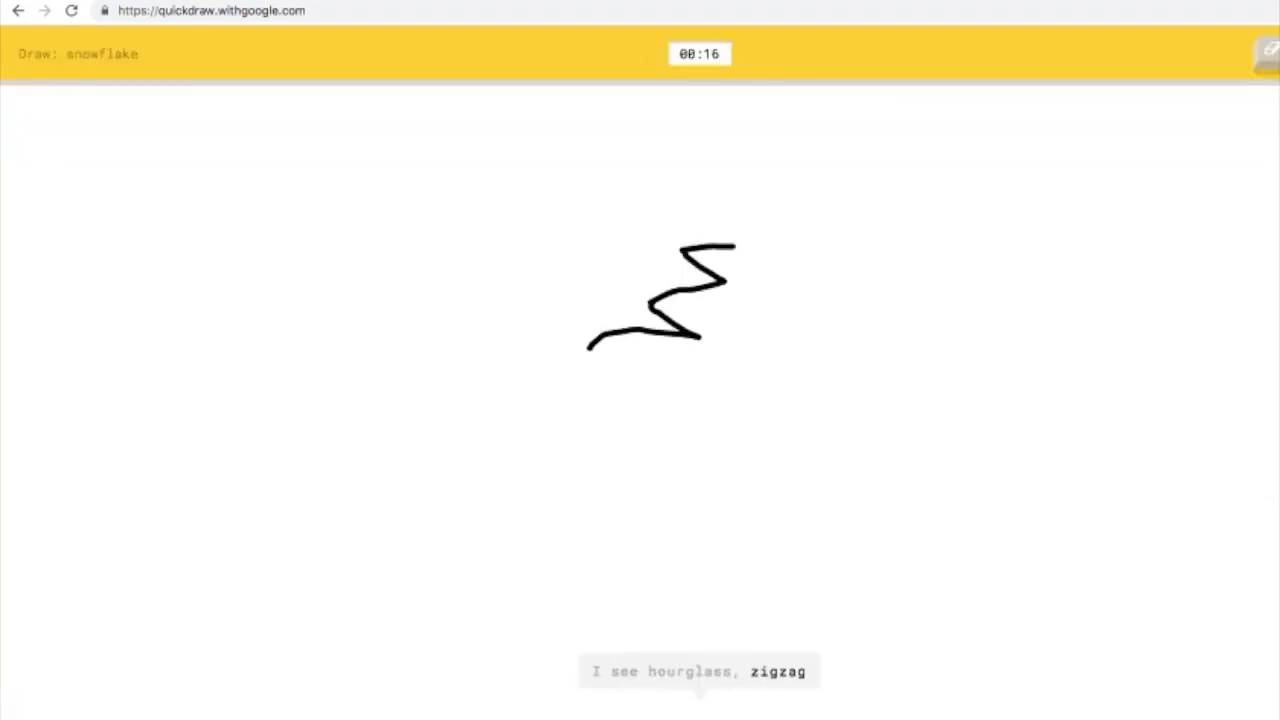
left_click_drag(588, 348, 690, 512)
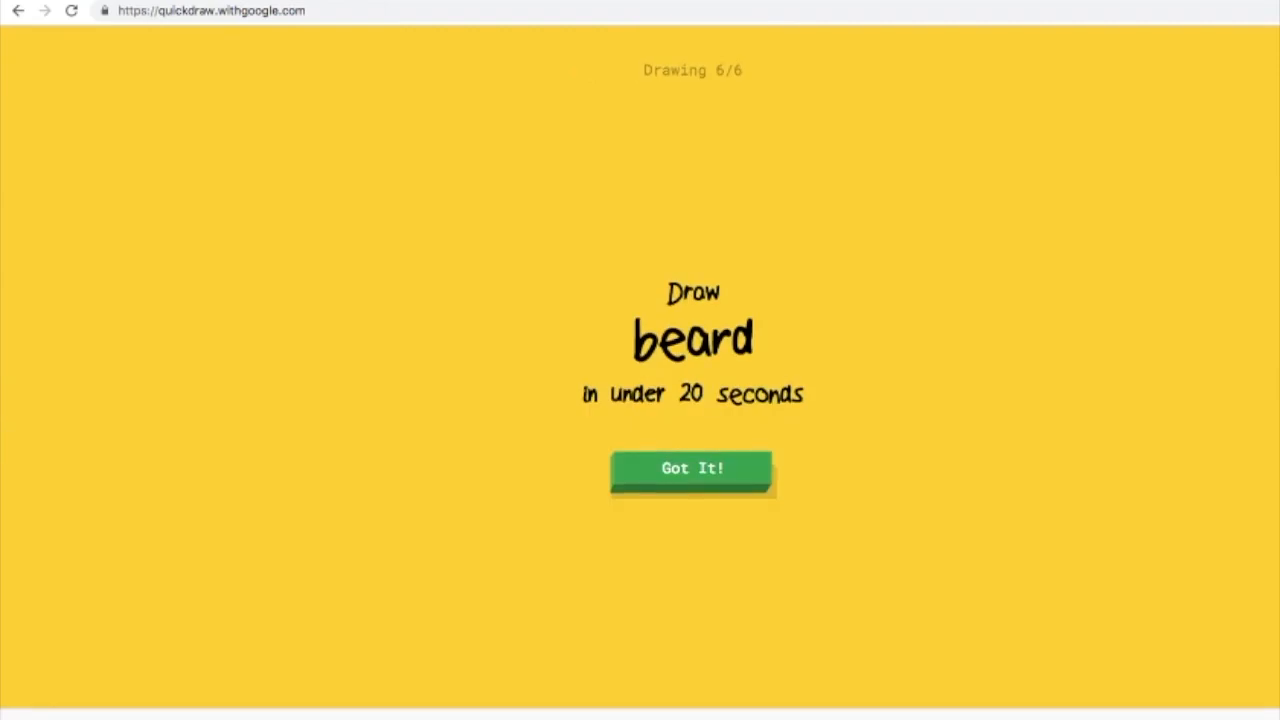
Doodle the beard as a square with a second enclosing outline and a small mark, ending the first game.
left_click(692, 468)
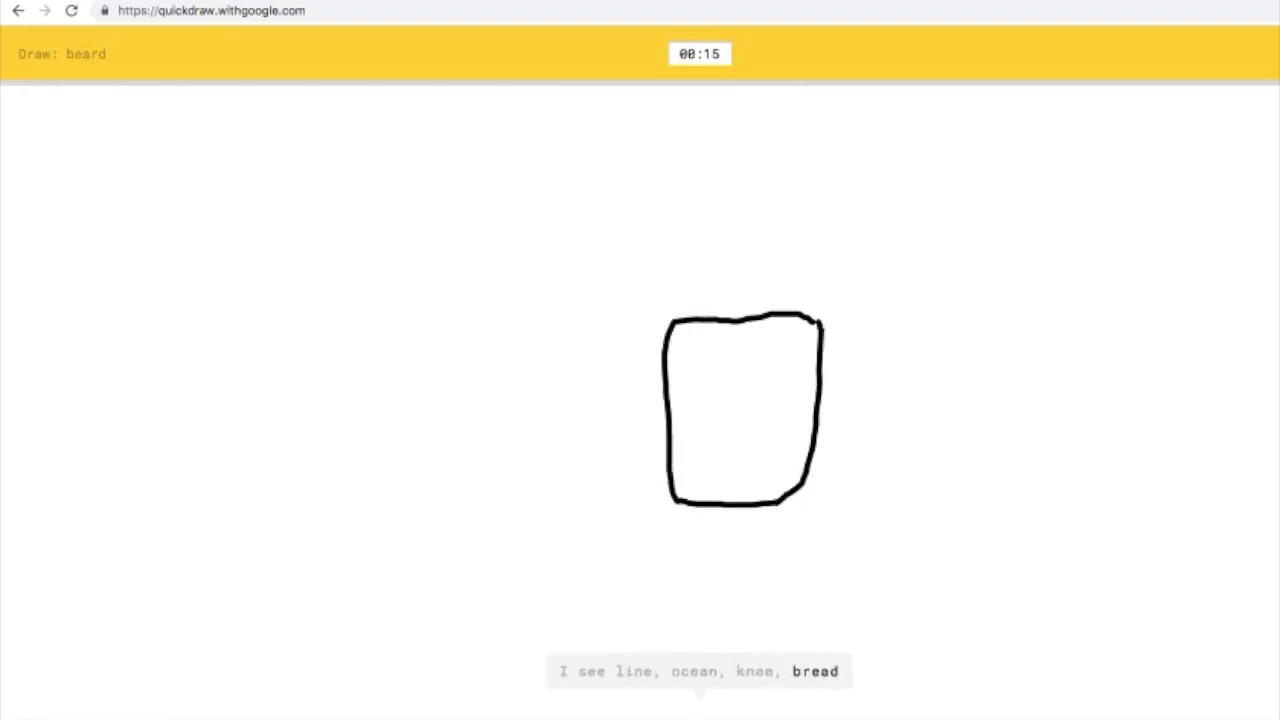
left_click_drag(750, 296, 828, 290)
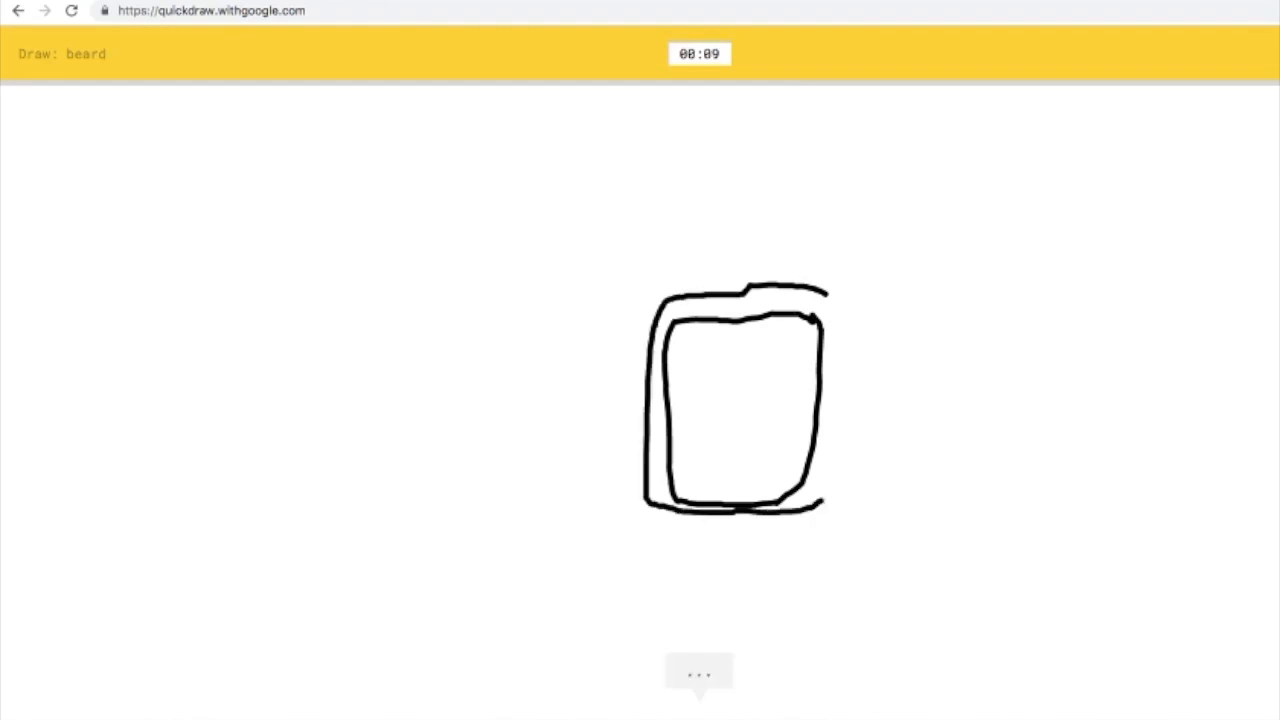
left_click_drag(820, 320, 830, 500)
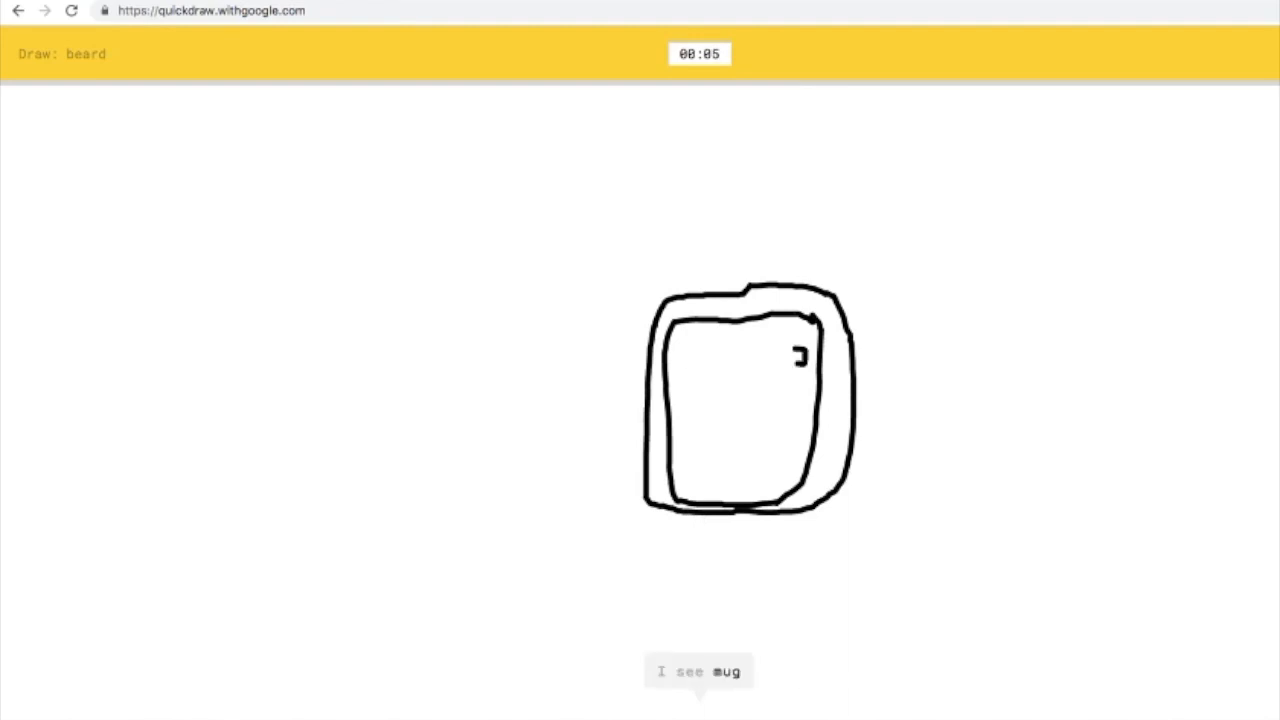
left_click_drag(700, 376, 710, 440)
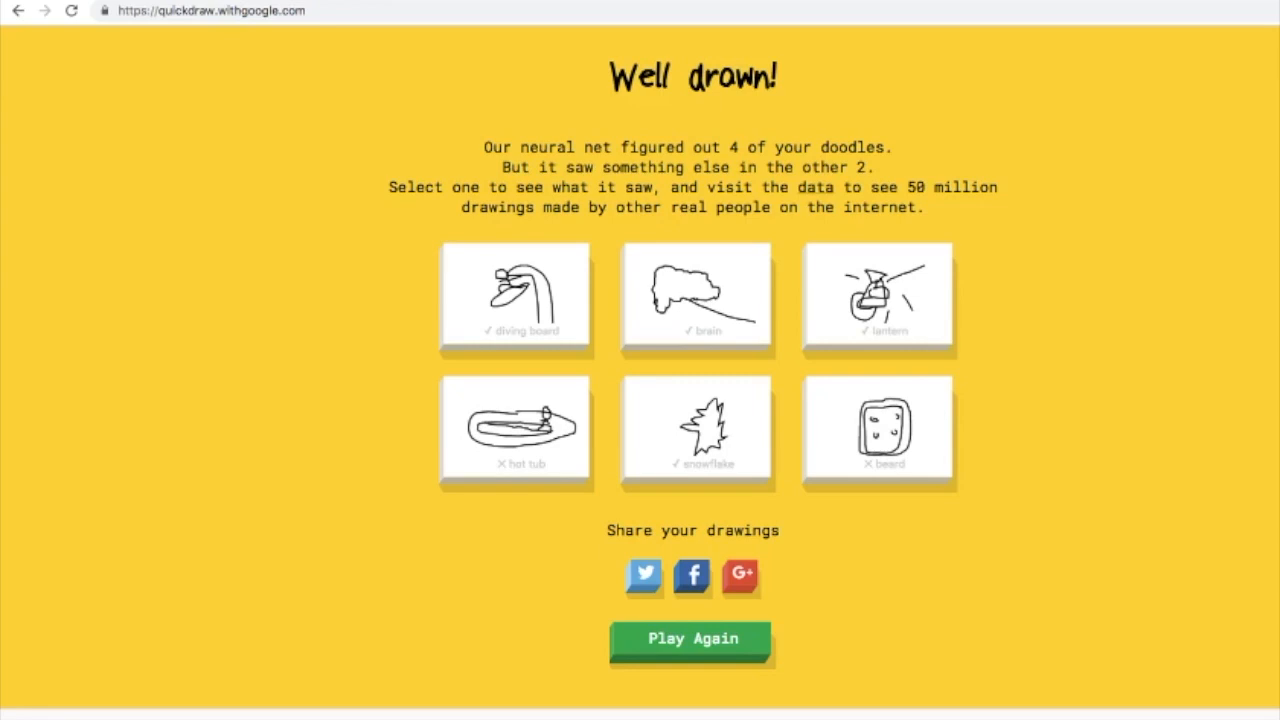
Leave the results page and play again to begin a second game.
left_click(696, 432)
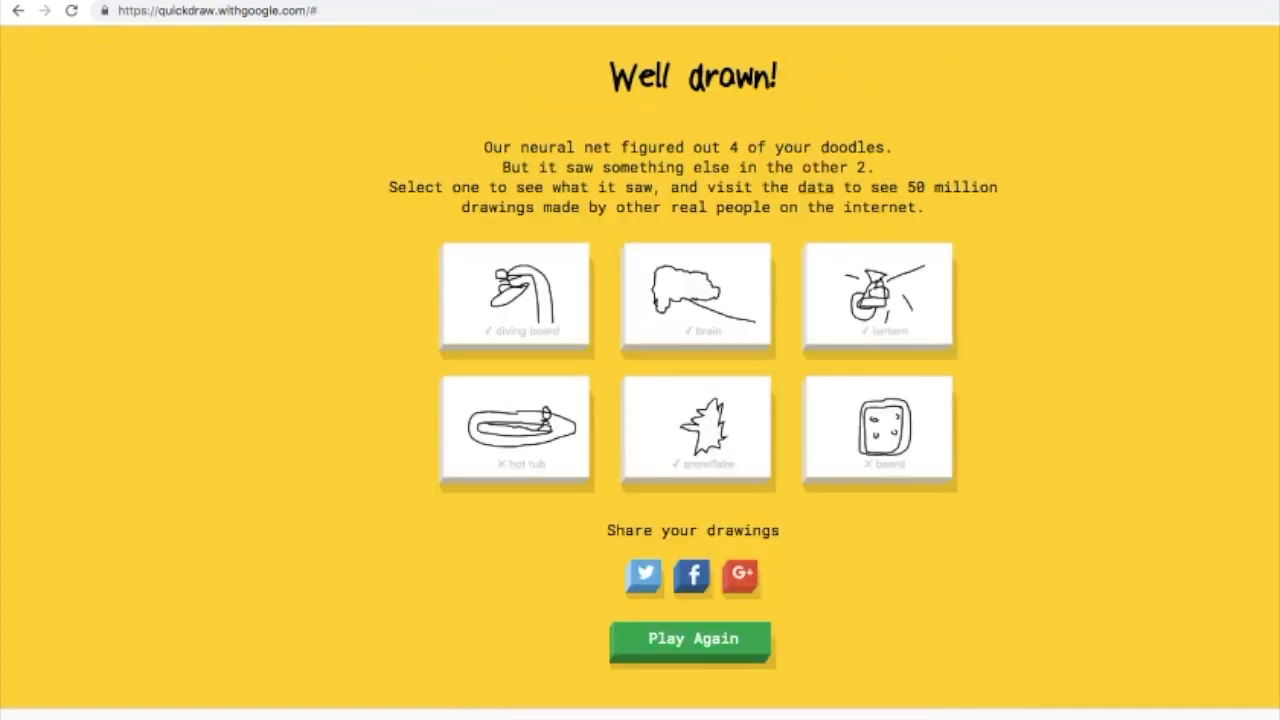
left_click(692, 638)
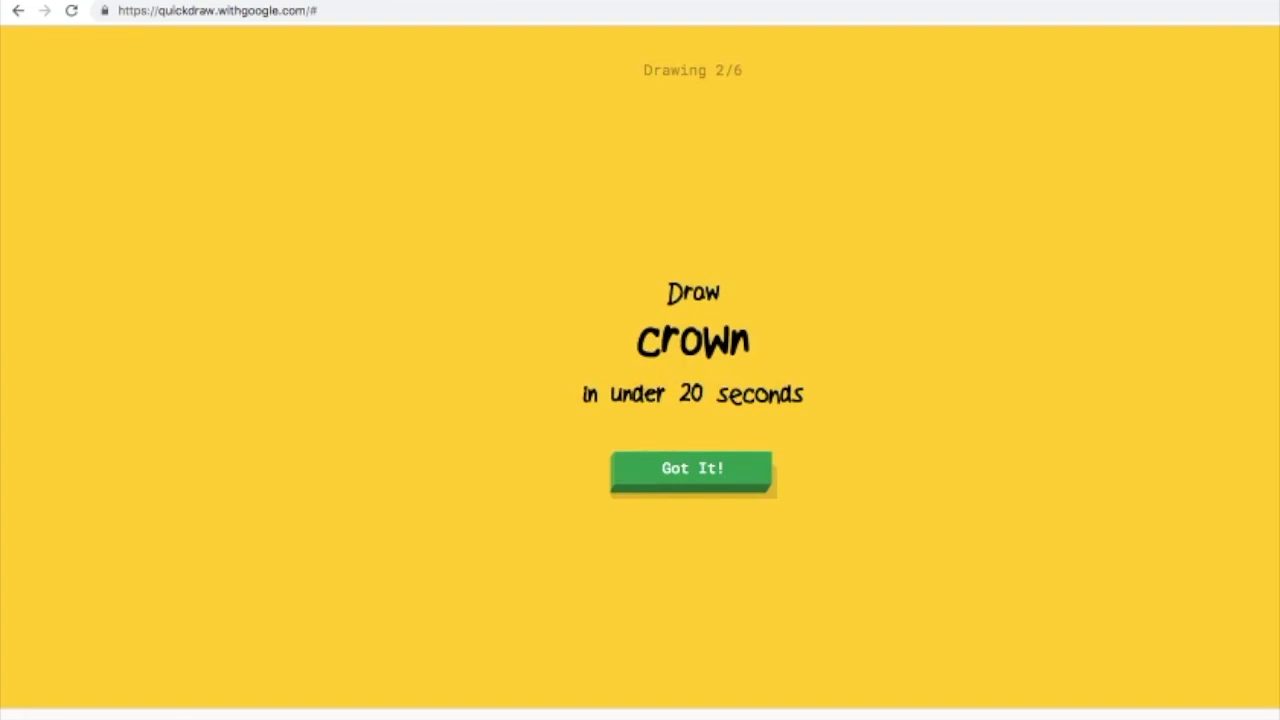
Doodle the crown with one stroke, then the ice cream with a closed scoop and cone.
left_click(692, 468)
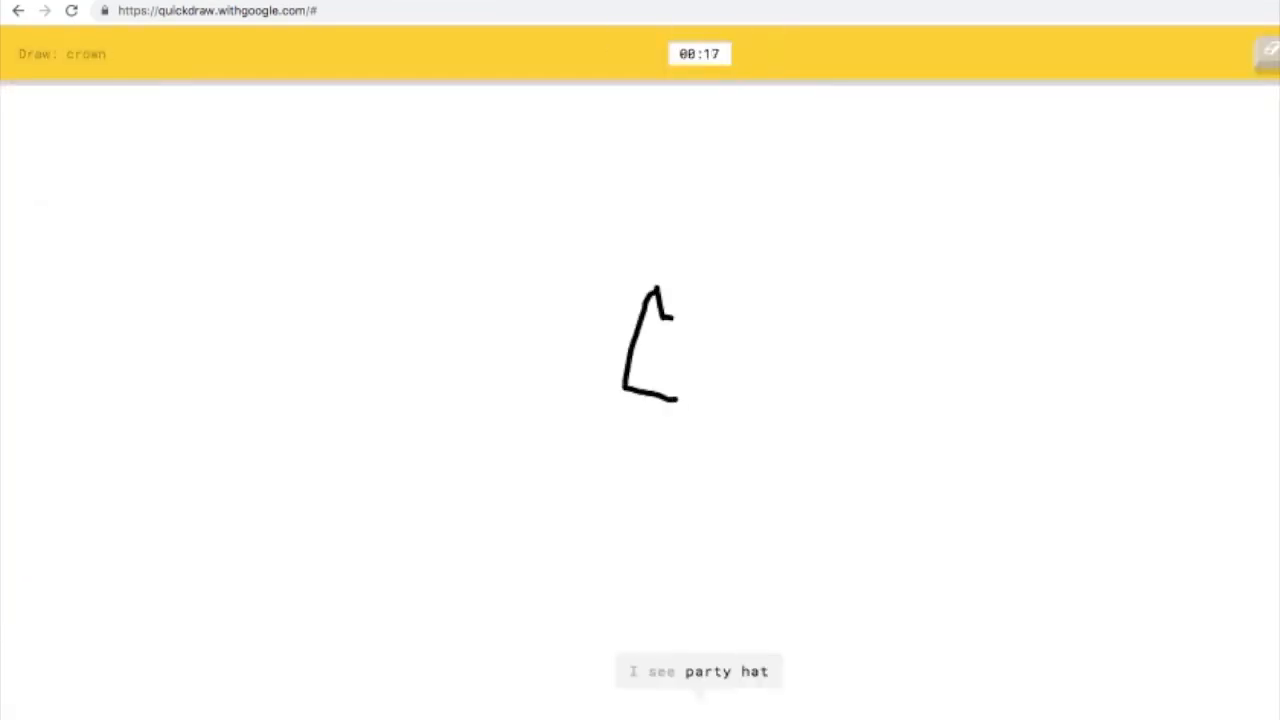
left_click_drag(660, 316, 876, 400)
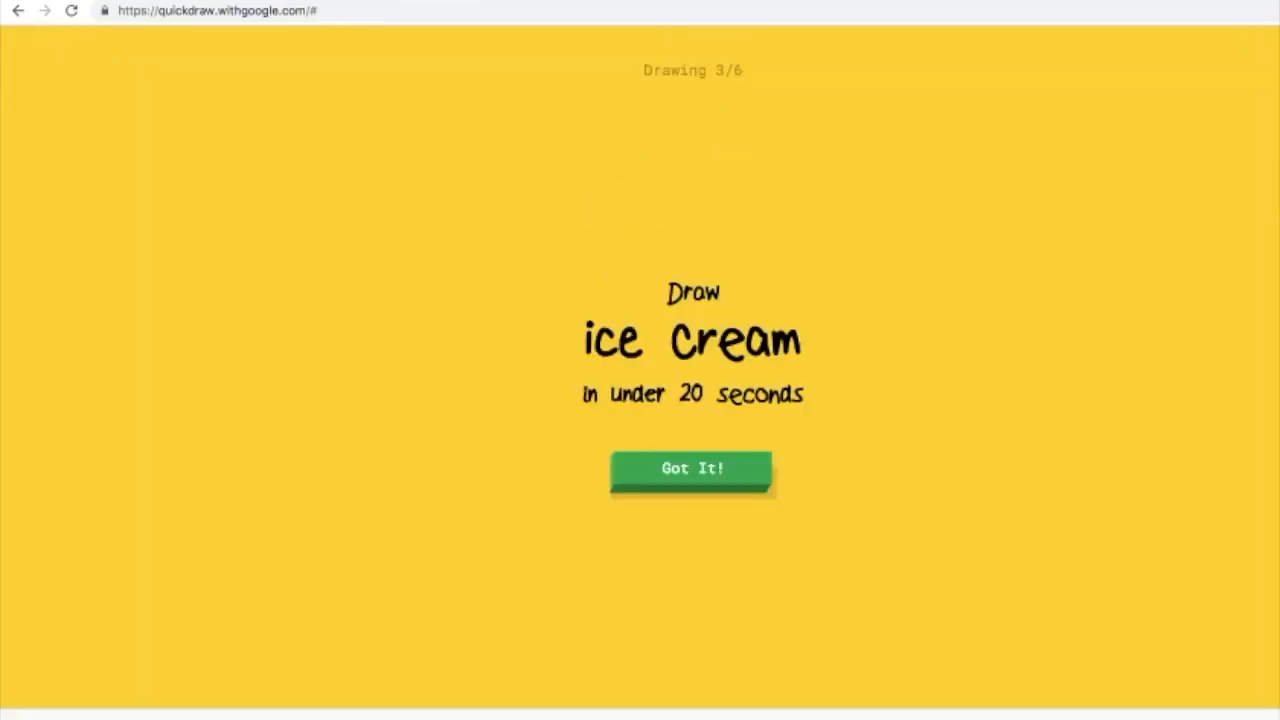
left_click(692, 468)
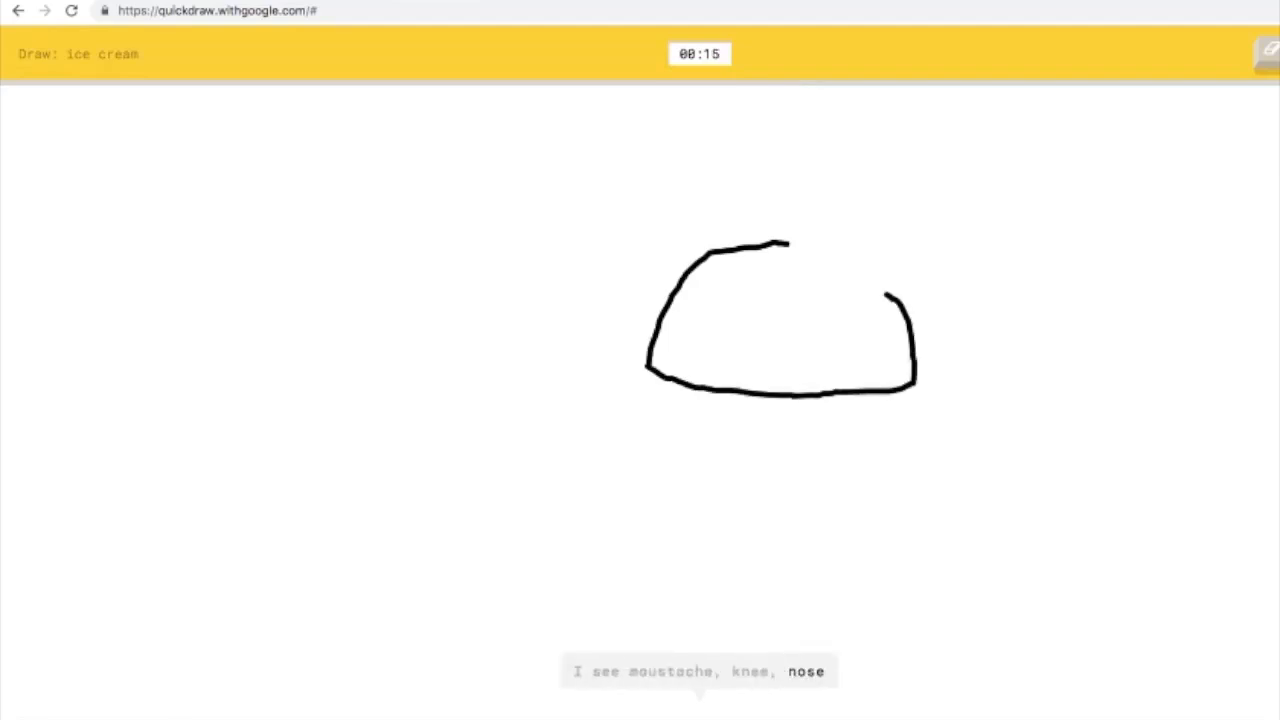
left_click_drag(784, 240, 890, 290)
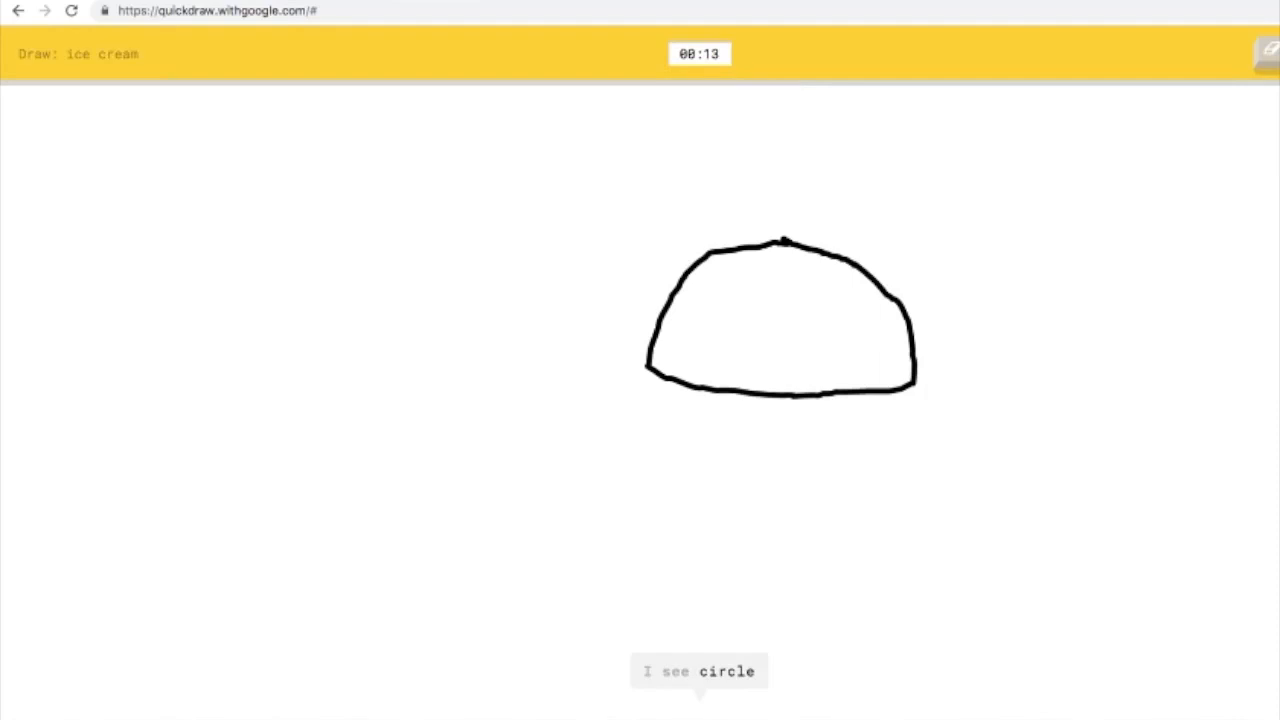
left_click_drag(672, 388, 748, 548)
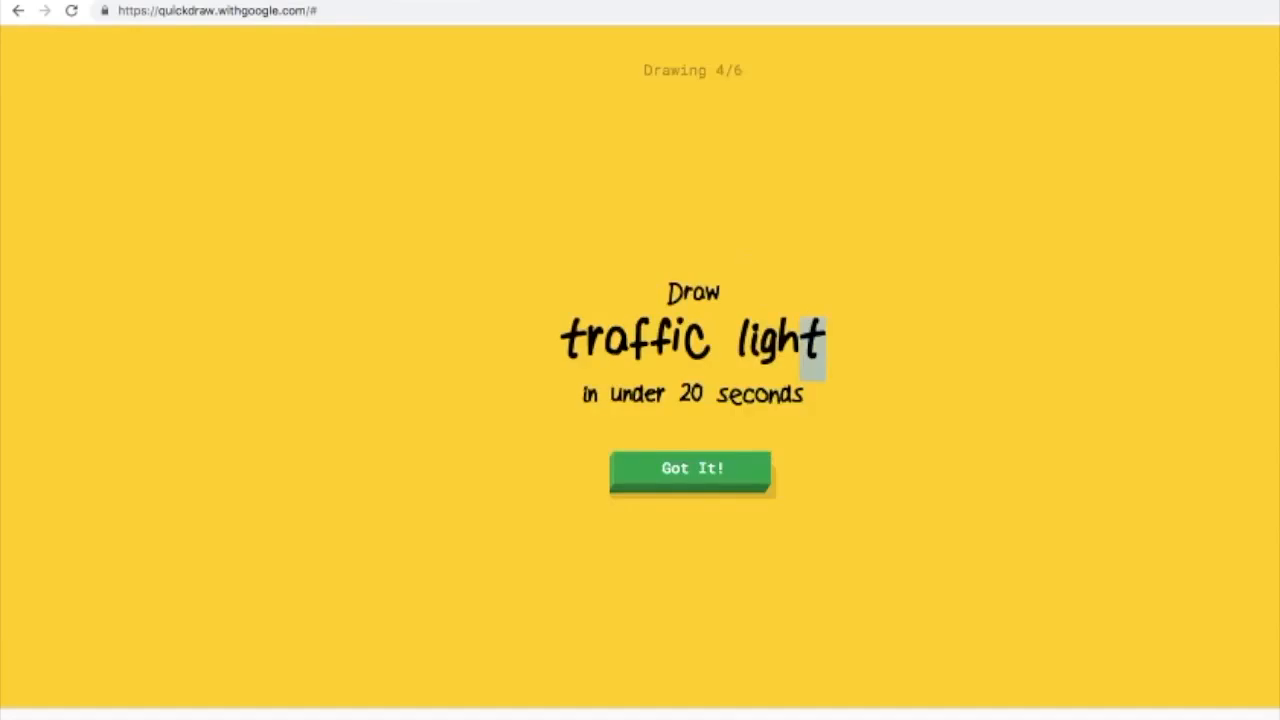
Doodle the traffic light as a box with two lights inside.
left_click(692, 468)
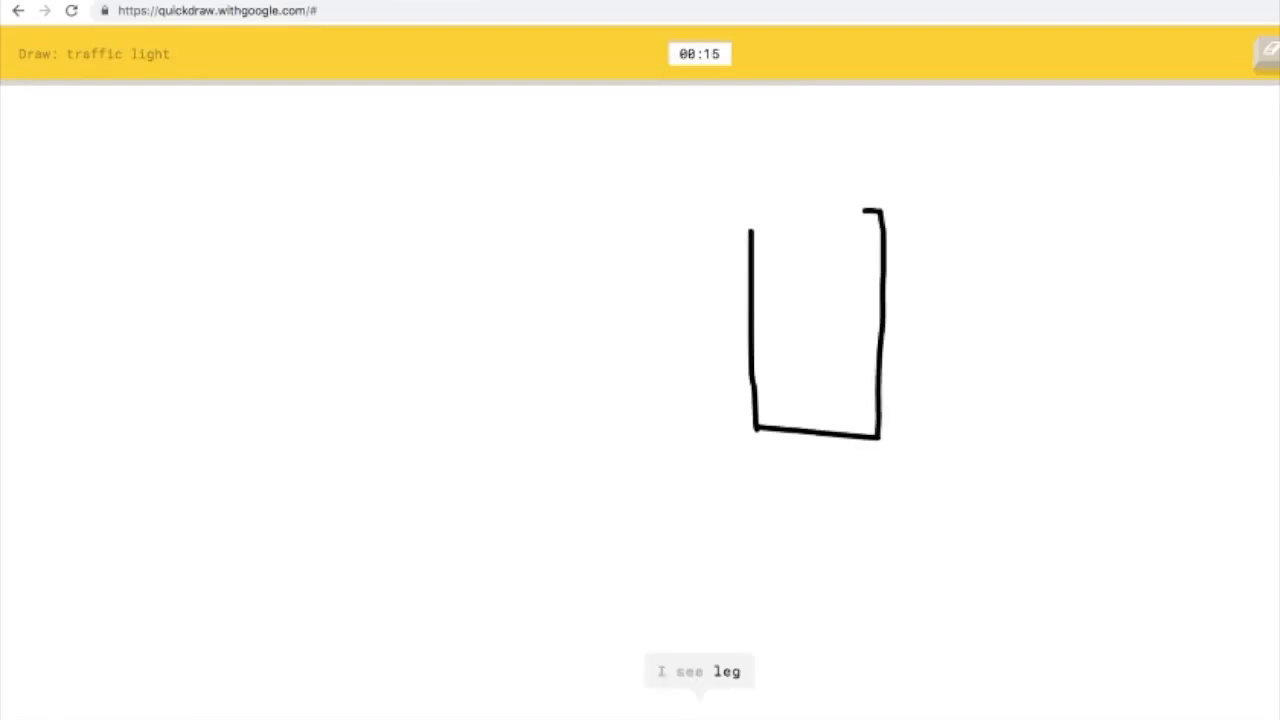
left_click_drag(750, 218, 880, 210)
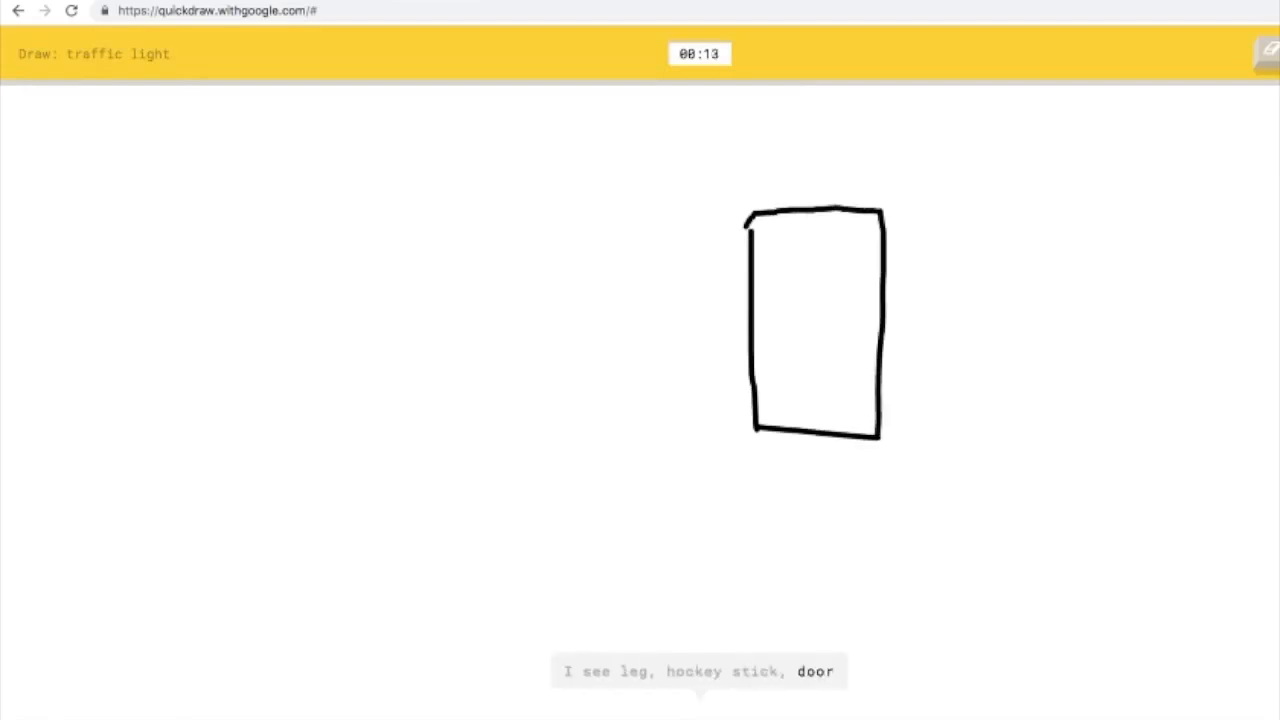
left_click_drag(810, 230, 810, 300)
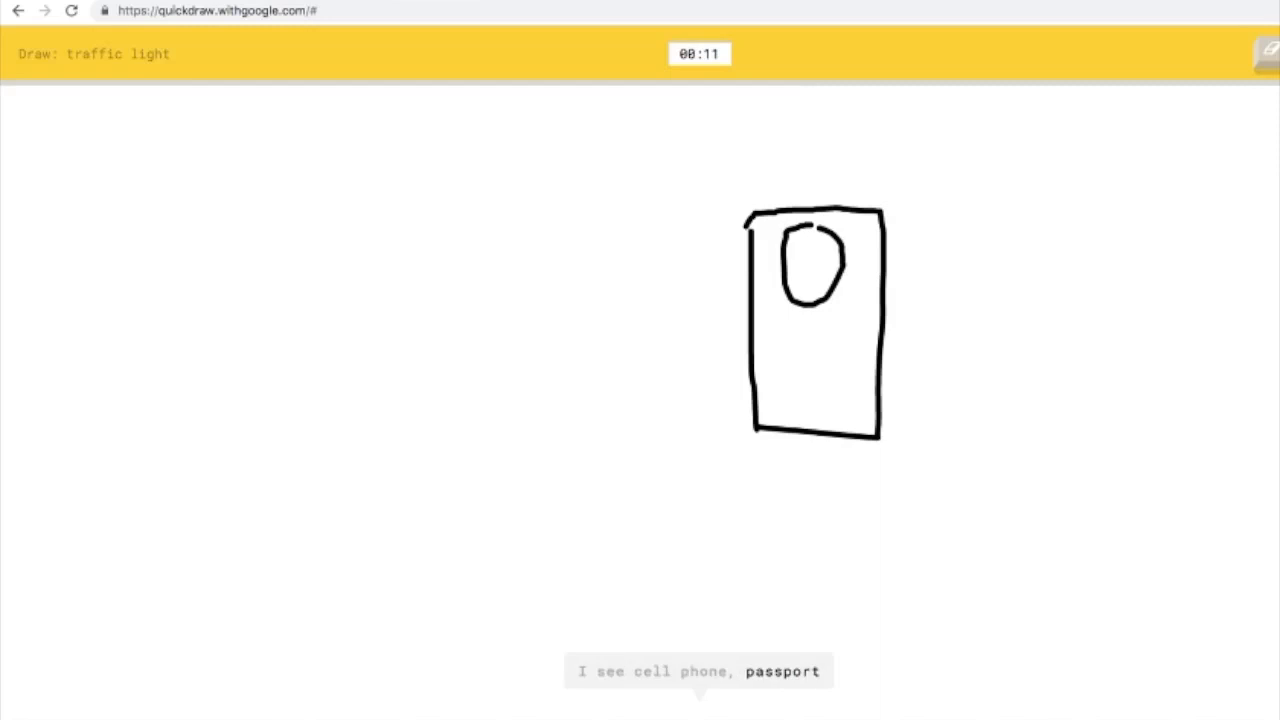
left_click_drag(790, 336, 820, 330)
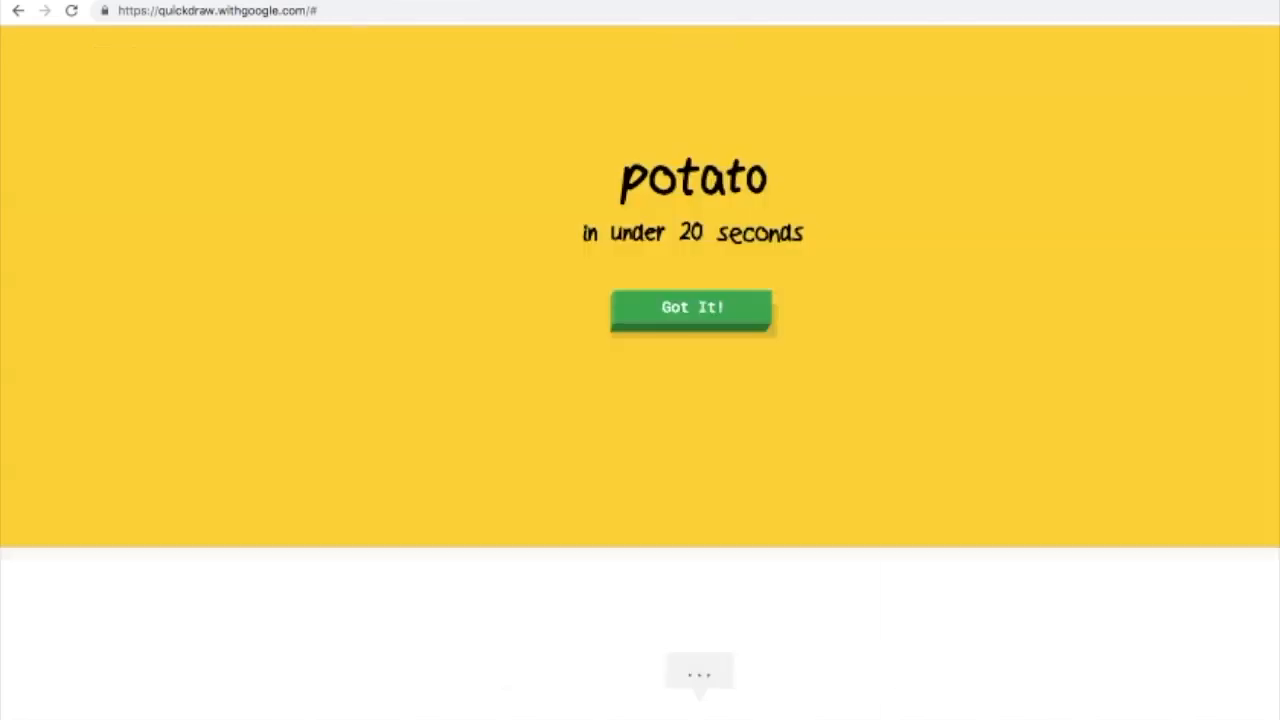
Doodle the potato outline with interior detail strokes.
left_click(692, 308)
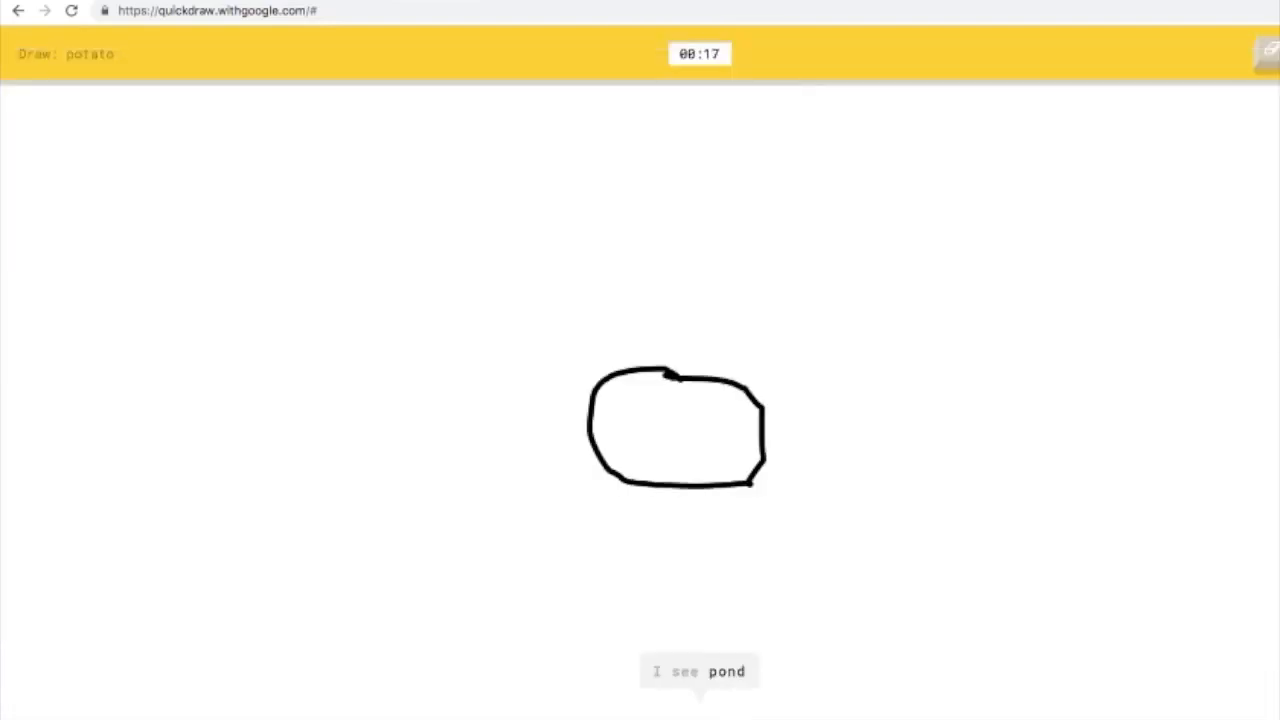
left_click_drag(640, 380, 730, 390)
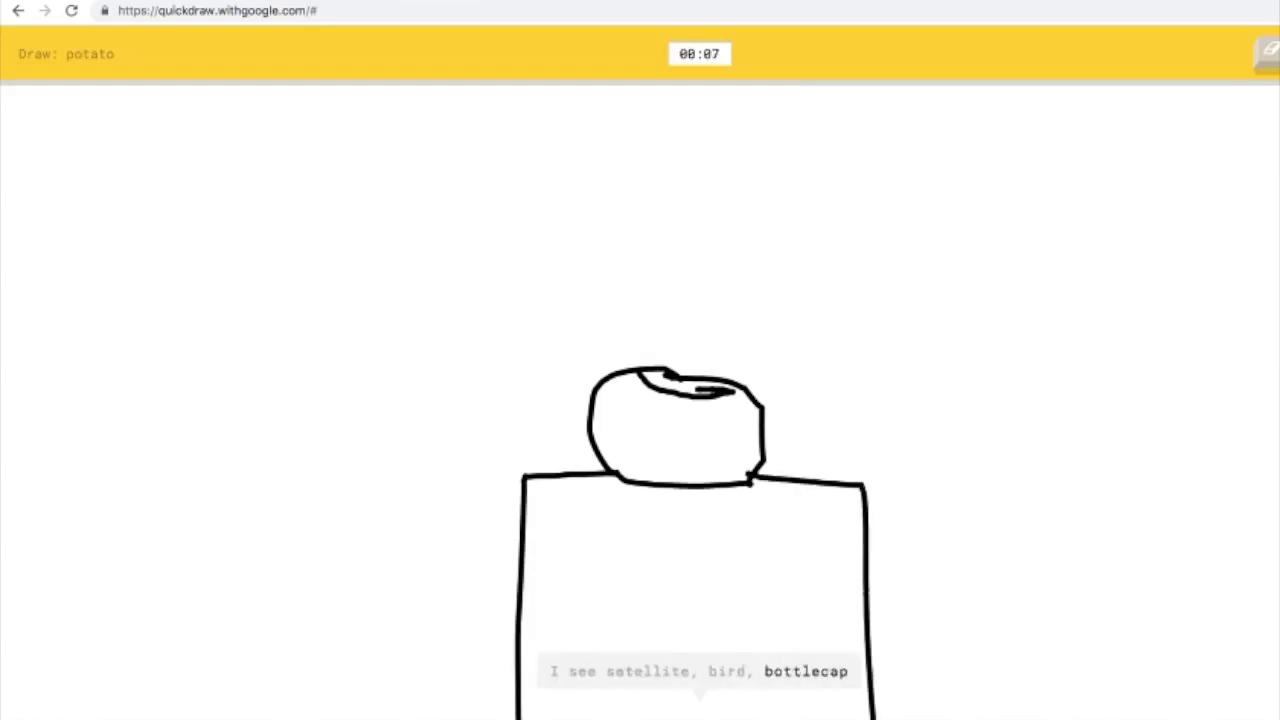
left_click_drag(664, 414, 650, 444)
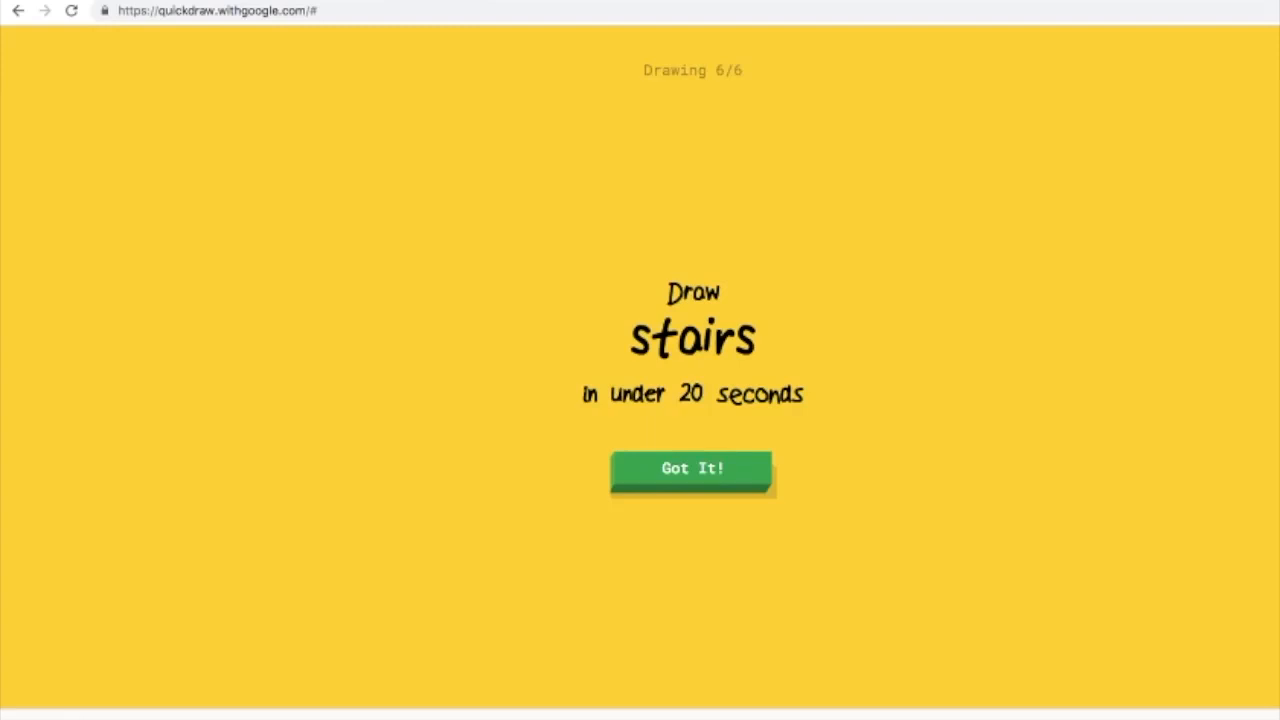
Doodle stepped stairs down to the left with a base line, plus a stick figure near the top.
left_click(692, 468)
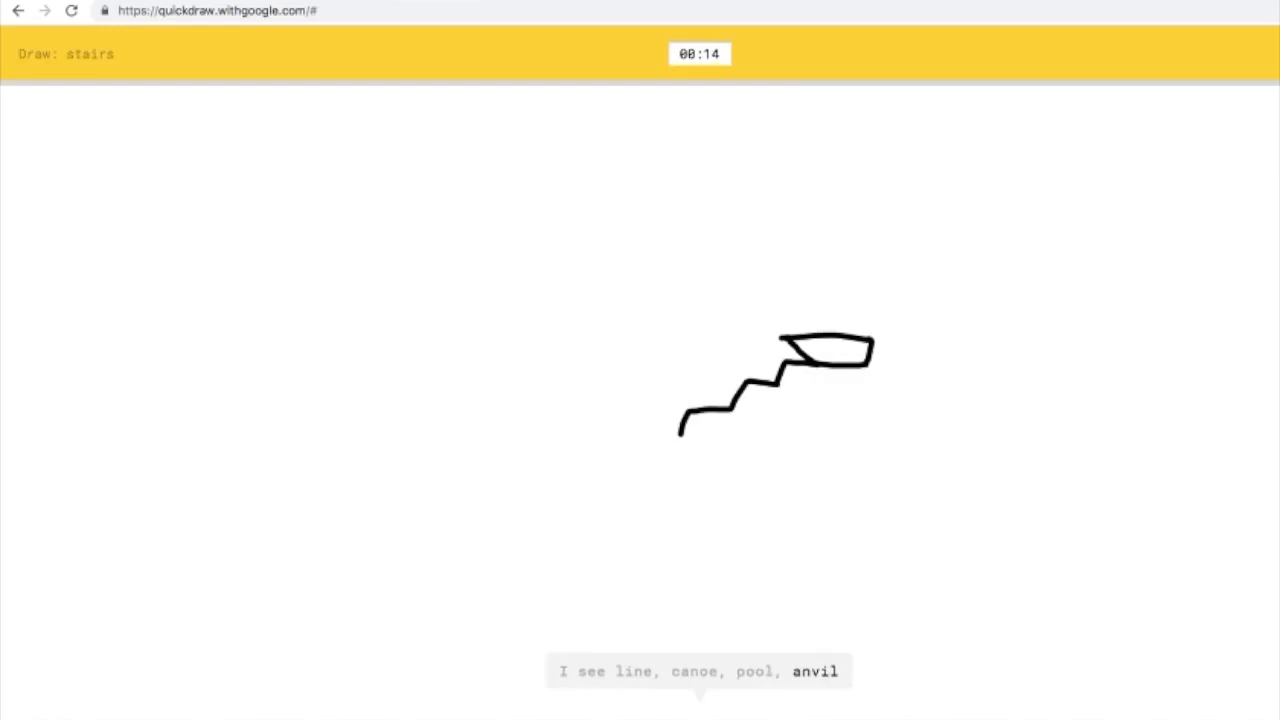
left_click_drag(680, 430, 516, 476)
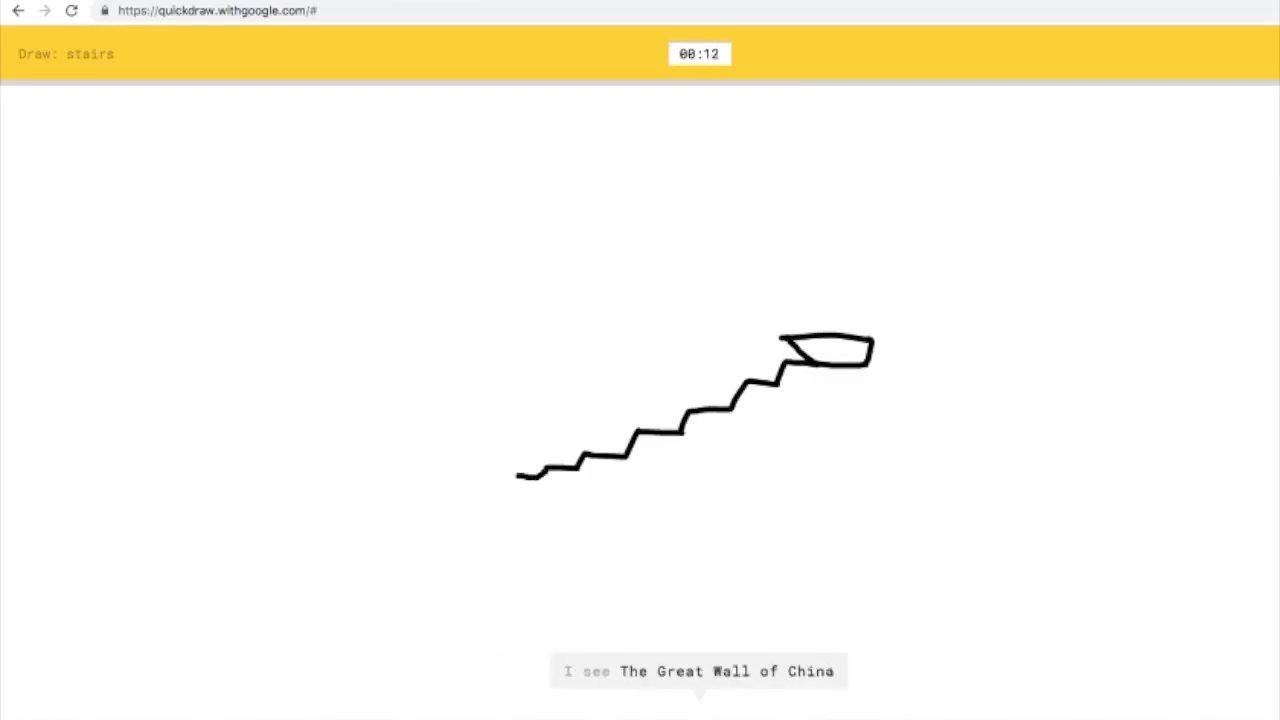
left_click_drag(516, 478, 470, 528)
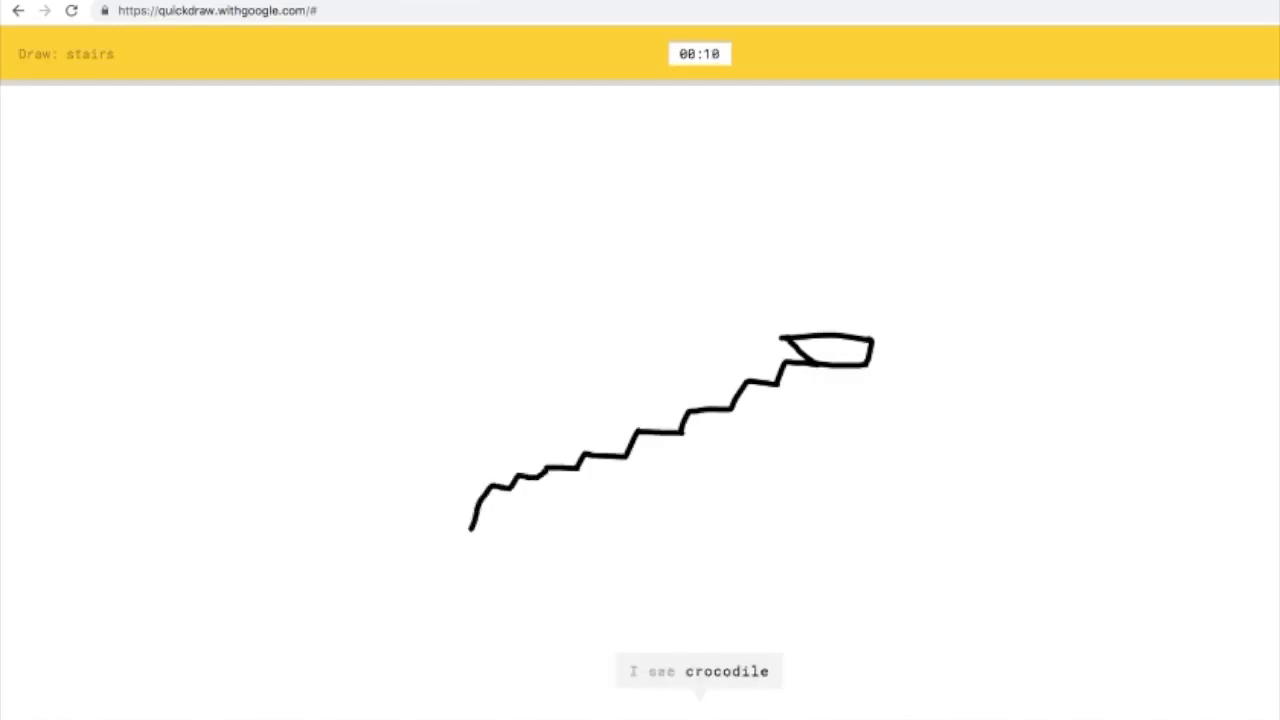
left_click_drag(438, 534, 880, 538)
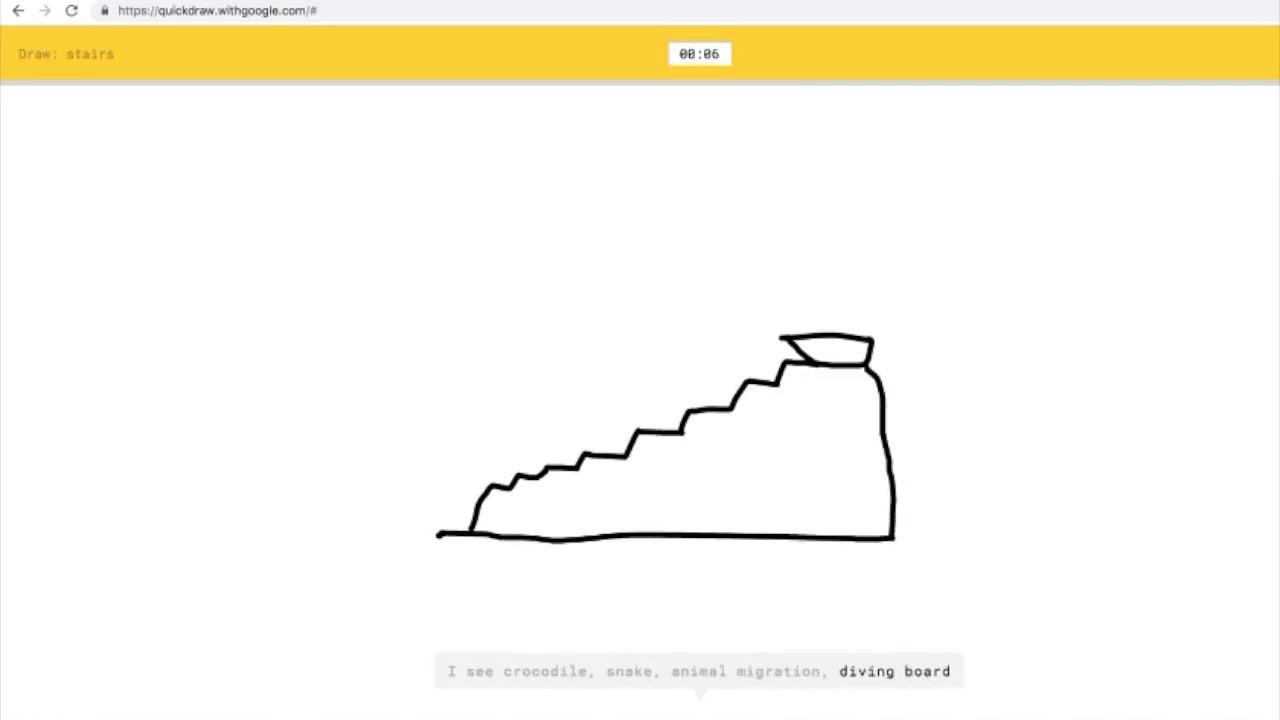
left_click_drag(764, 284, 740, 324)
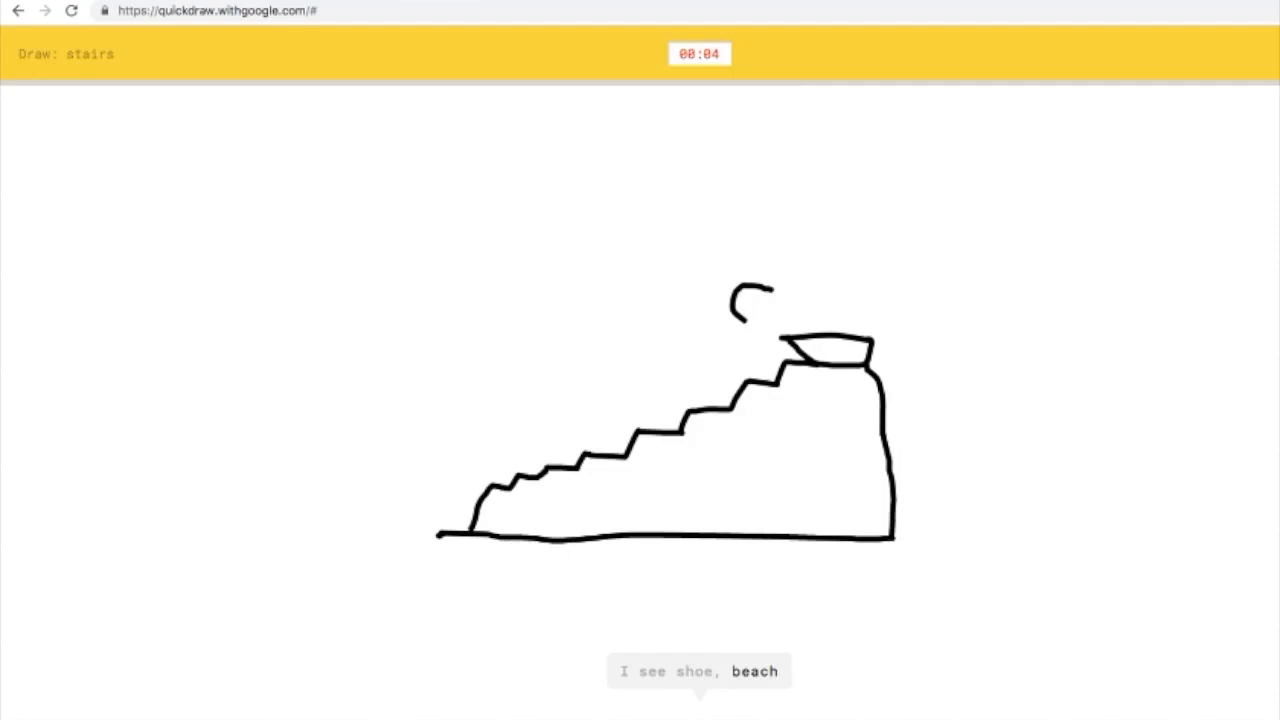
left_click_drag(744, 330, 790, 376)
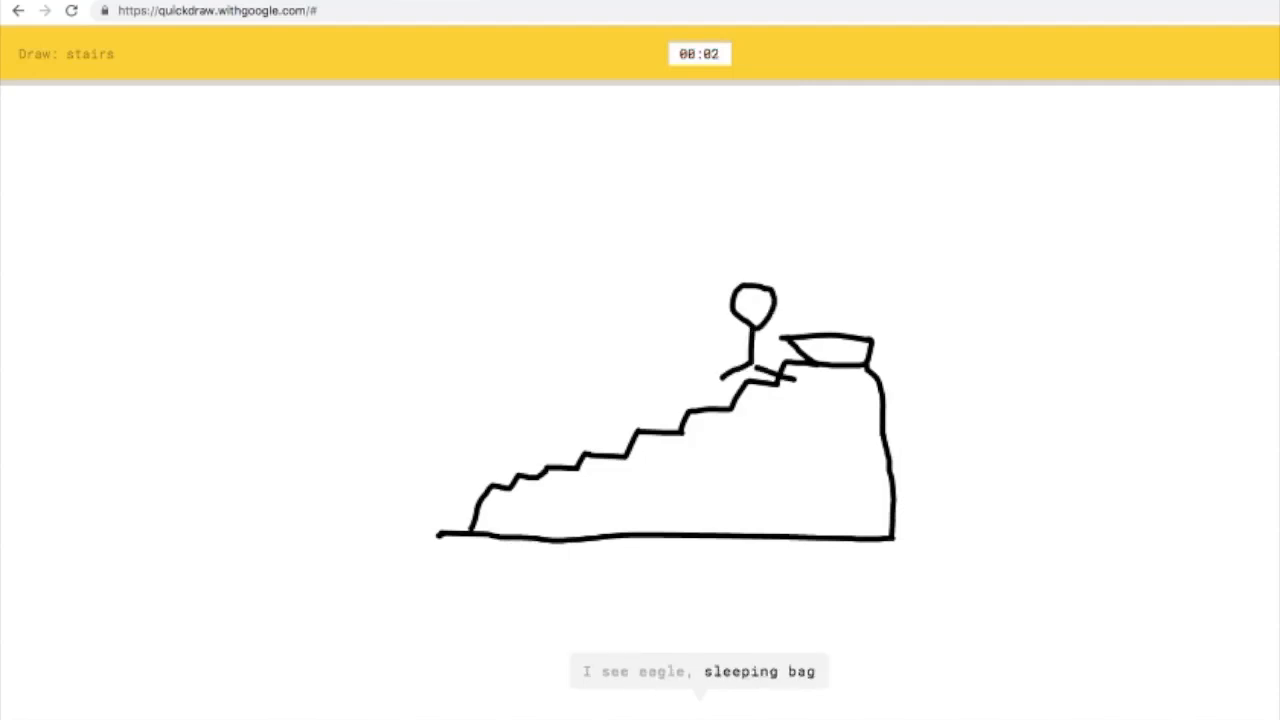